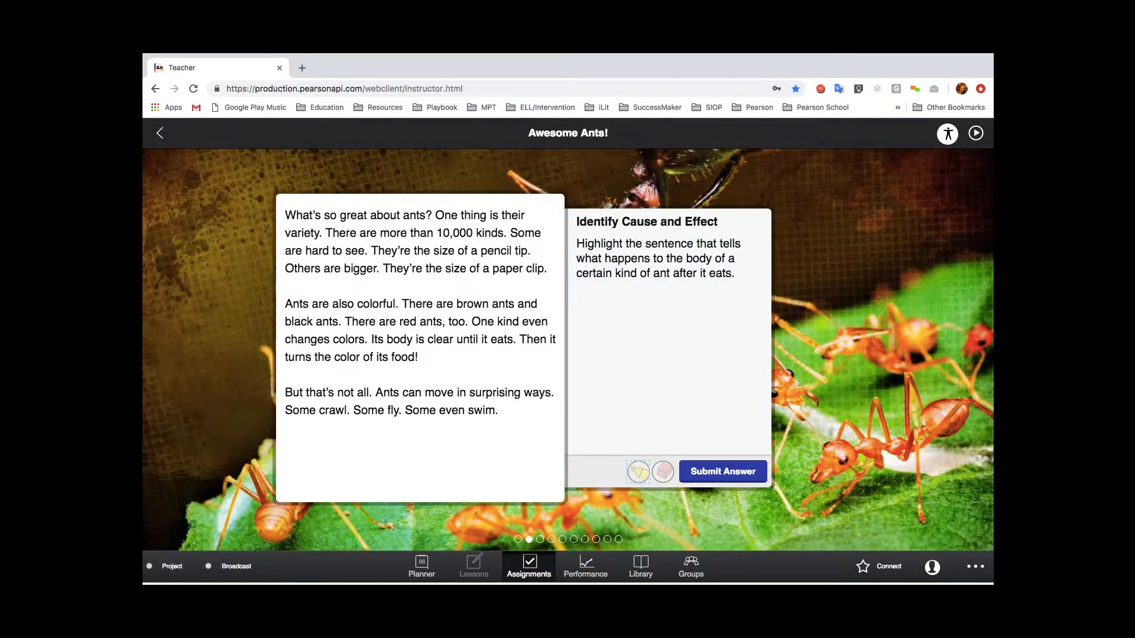
Advance the Awesome Ants! reader from the cause-and-effect page to Check Your Understanding.
left_click(722, 471)
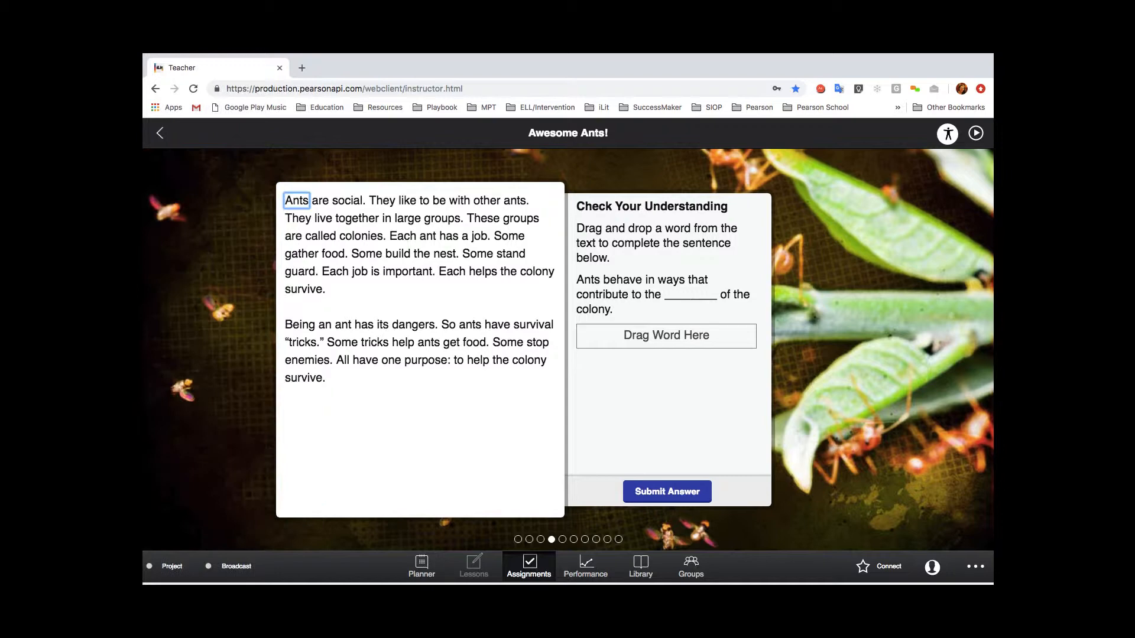
left_click(975, 133)
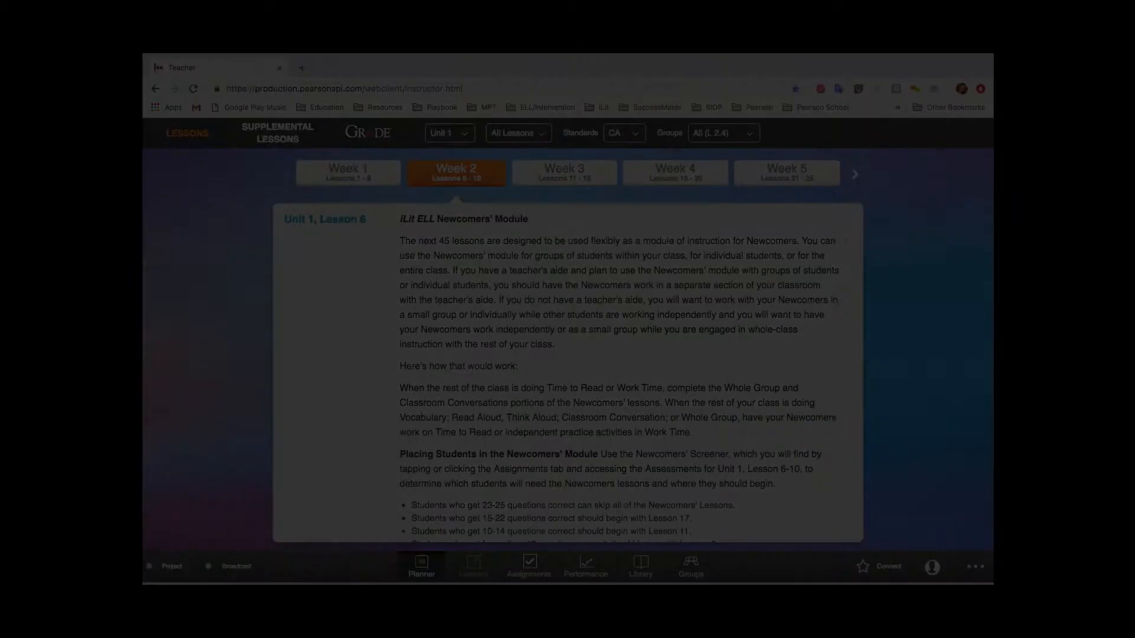
Open the assignments grid and view the GRADE Beginning of the Year Total GLE scores.
left_click(528, 567)
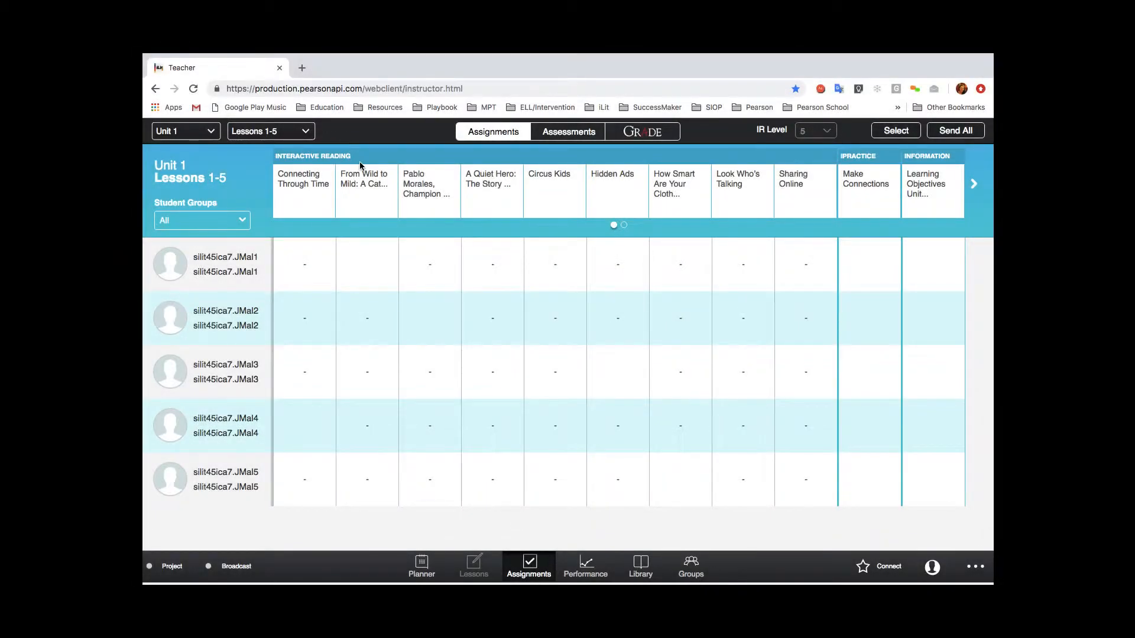
mouse_move(423, 158)
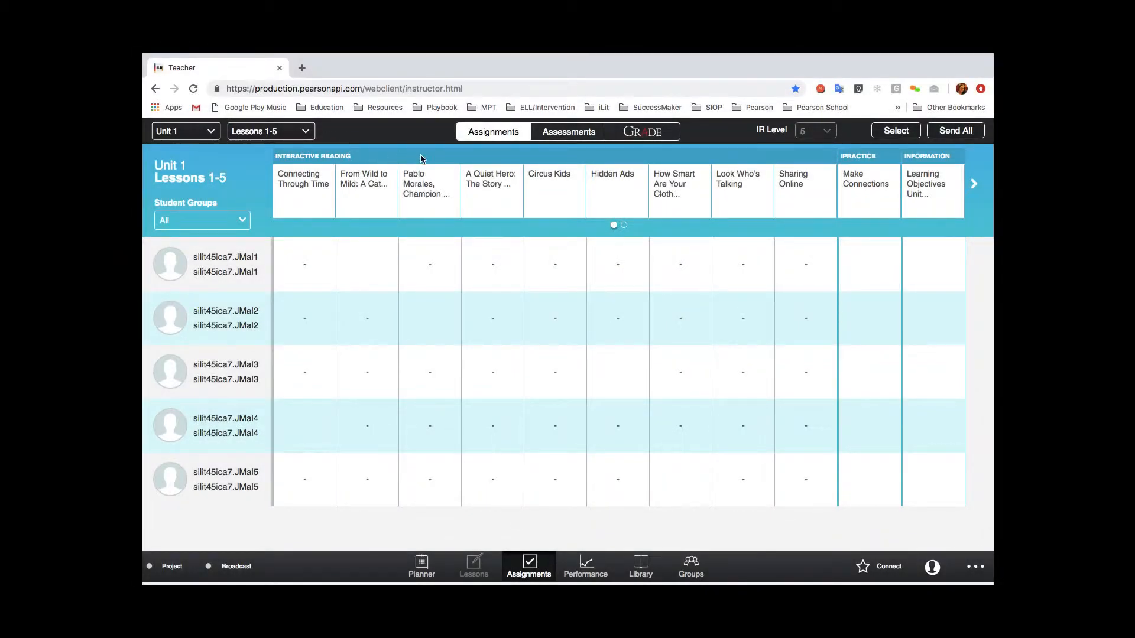
left_click(642, 131)
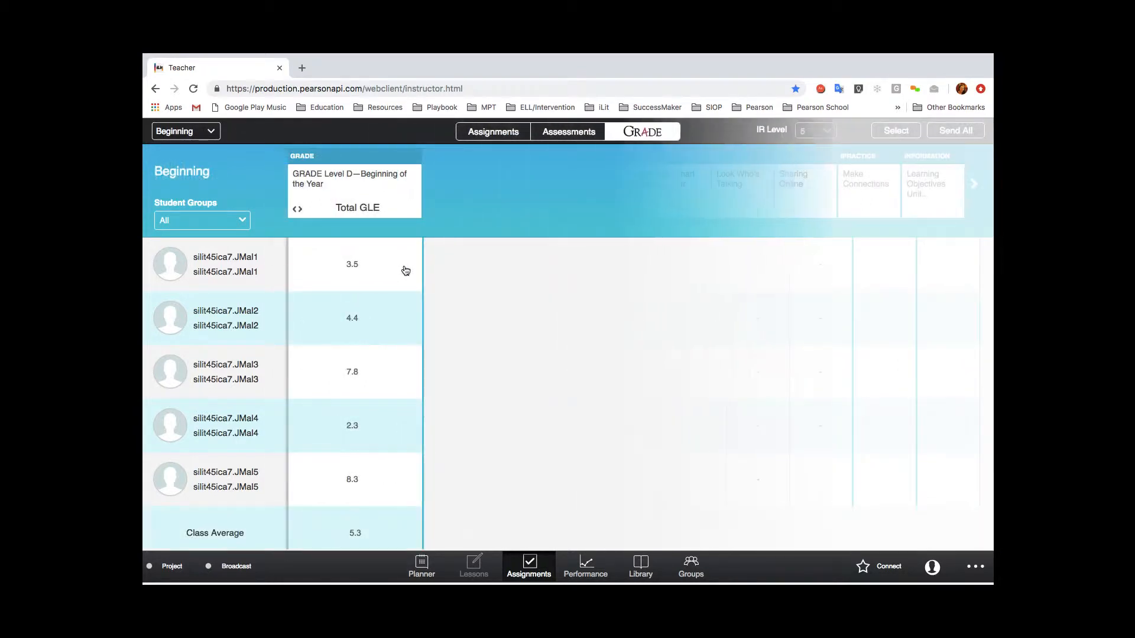
left_click(894, 130)
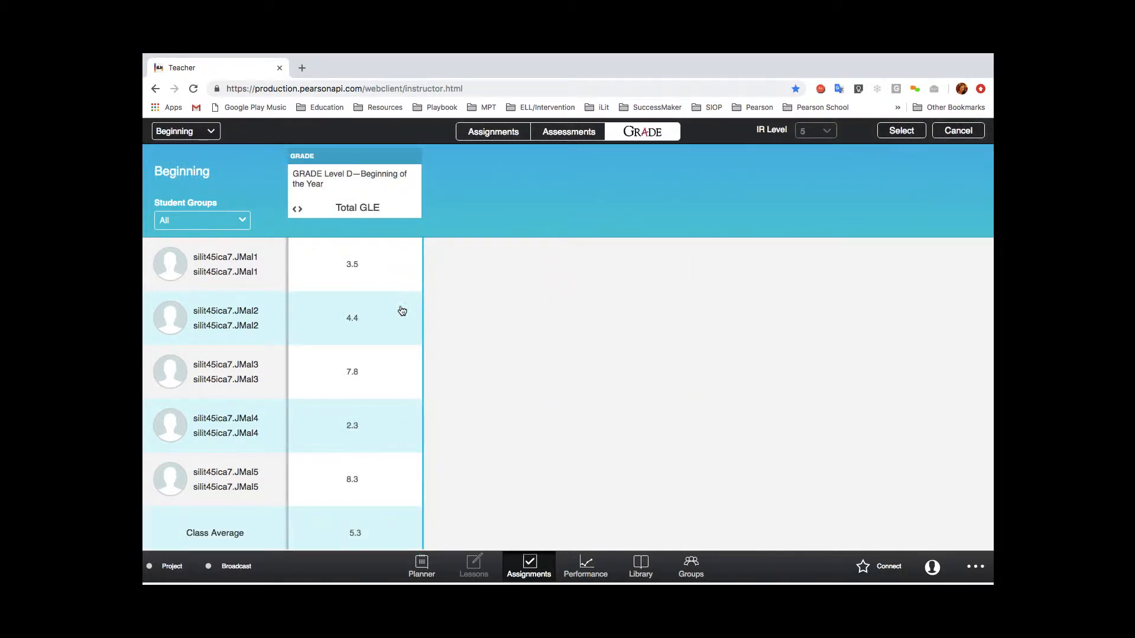
mouse_move(391, 526)
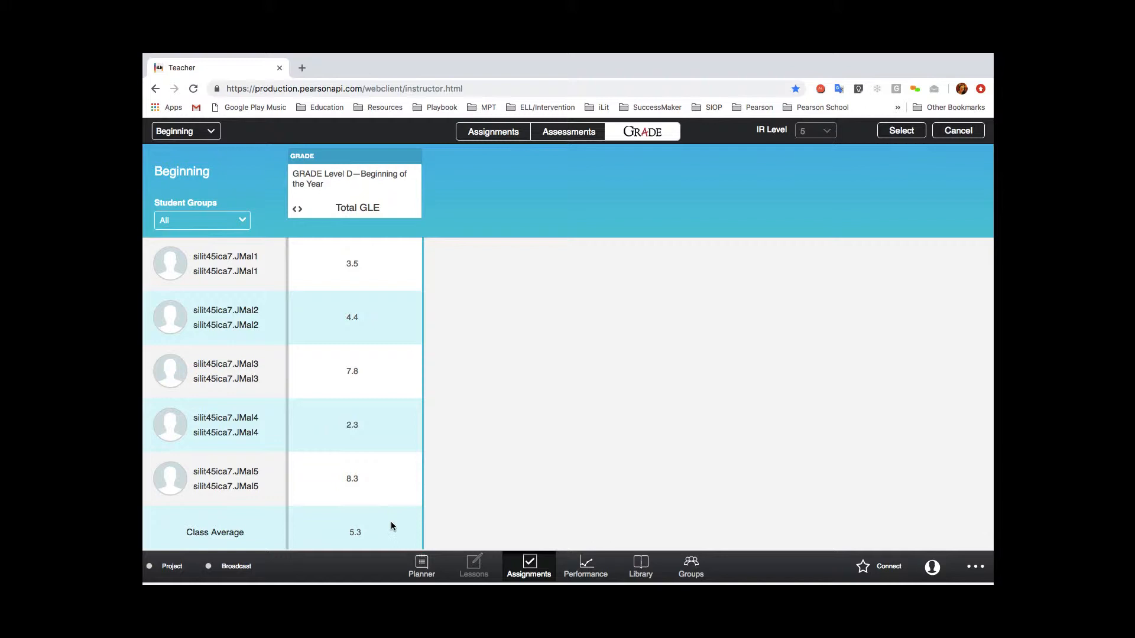
Return to the interactive reading grid and send Connecting Through Time to students.
left_click(492, 131)
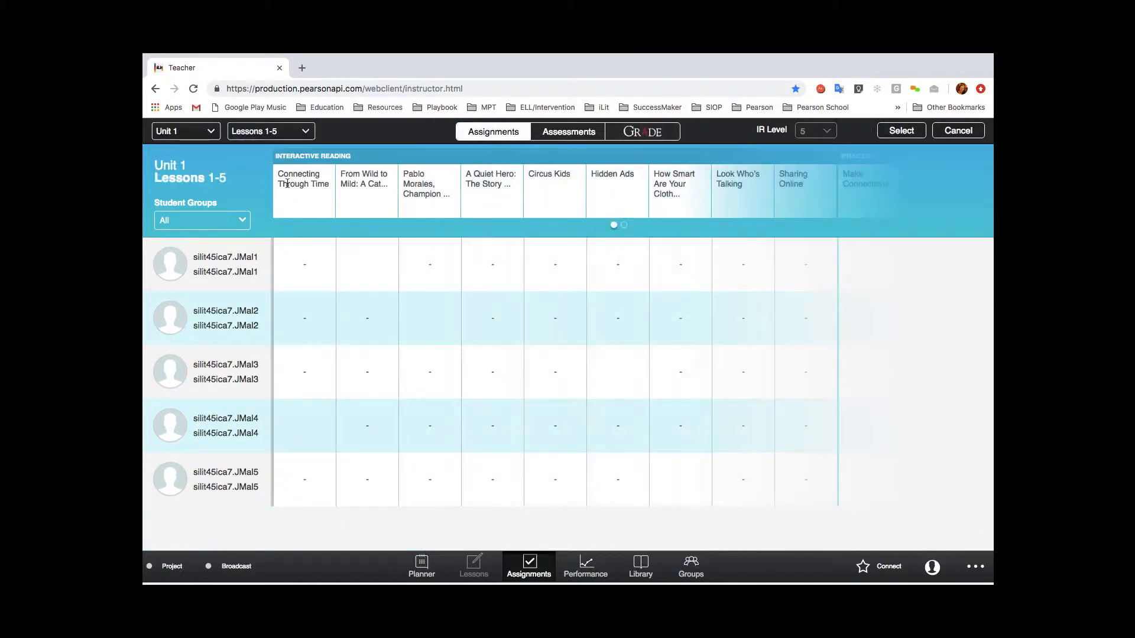
scroll("right", 3)
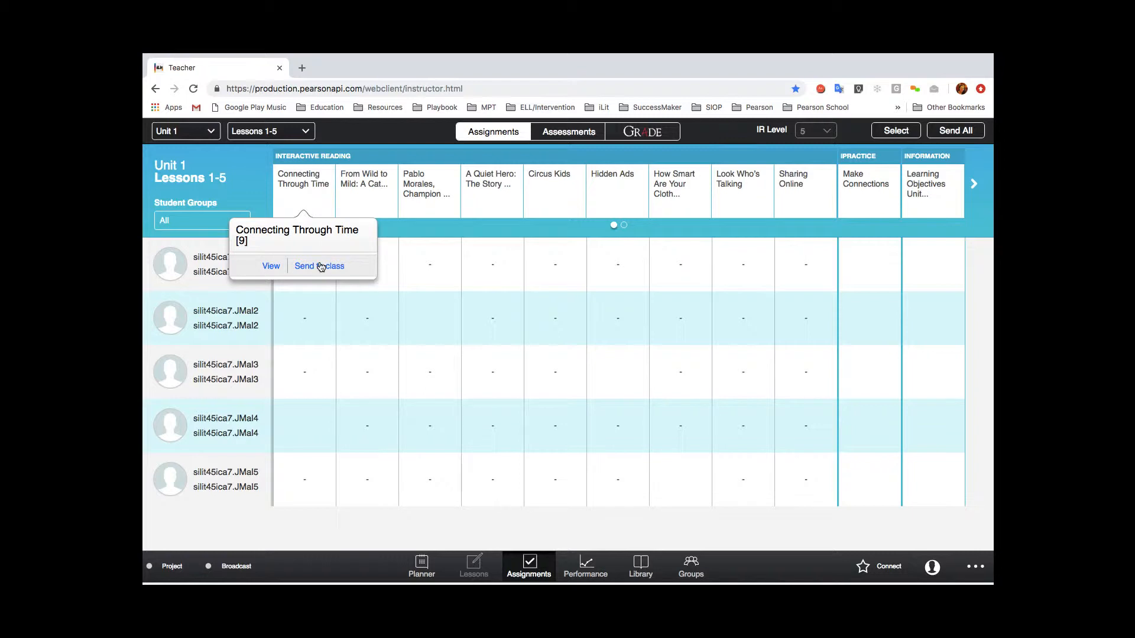
left_click(318, 265)
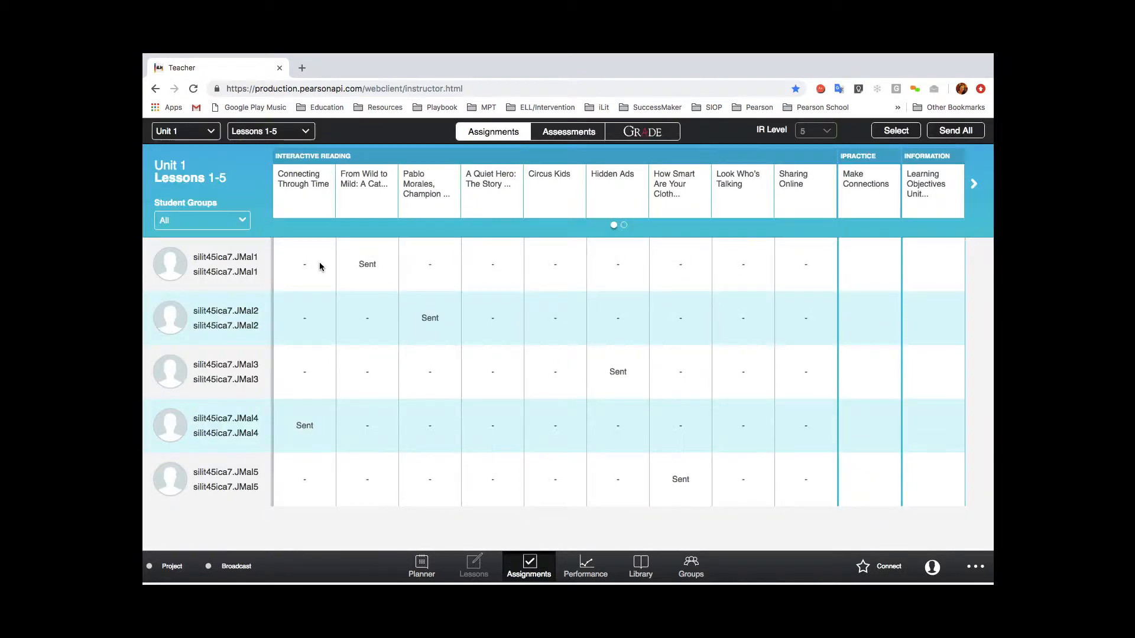
mouse_move(361, 292)
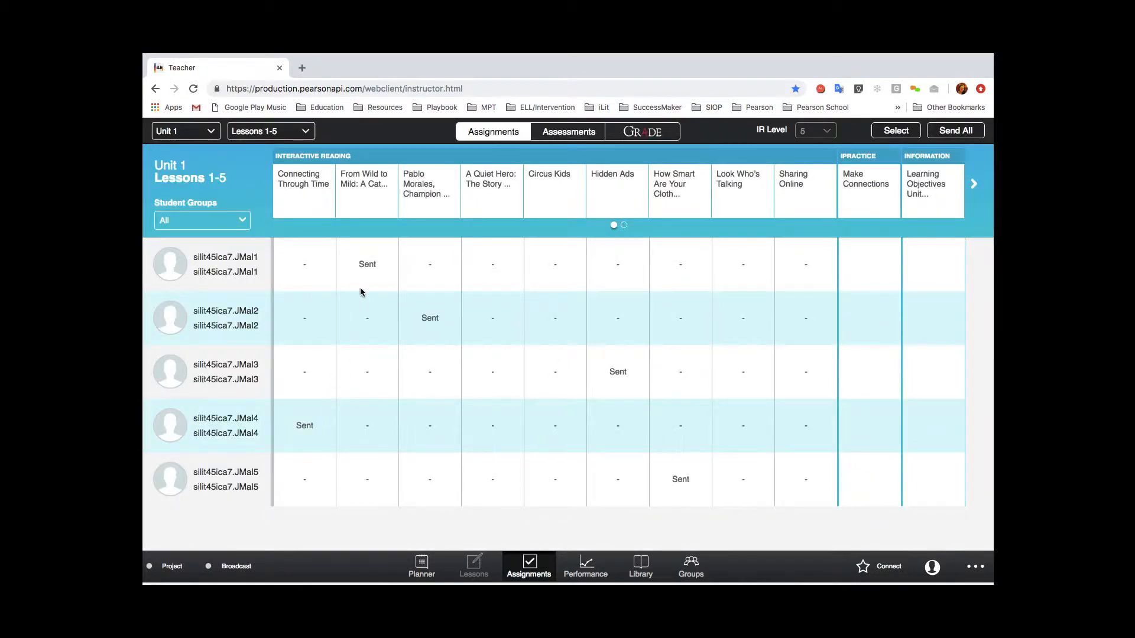
mouse_move(596, 383)
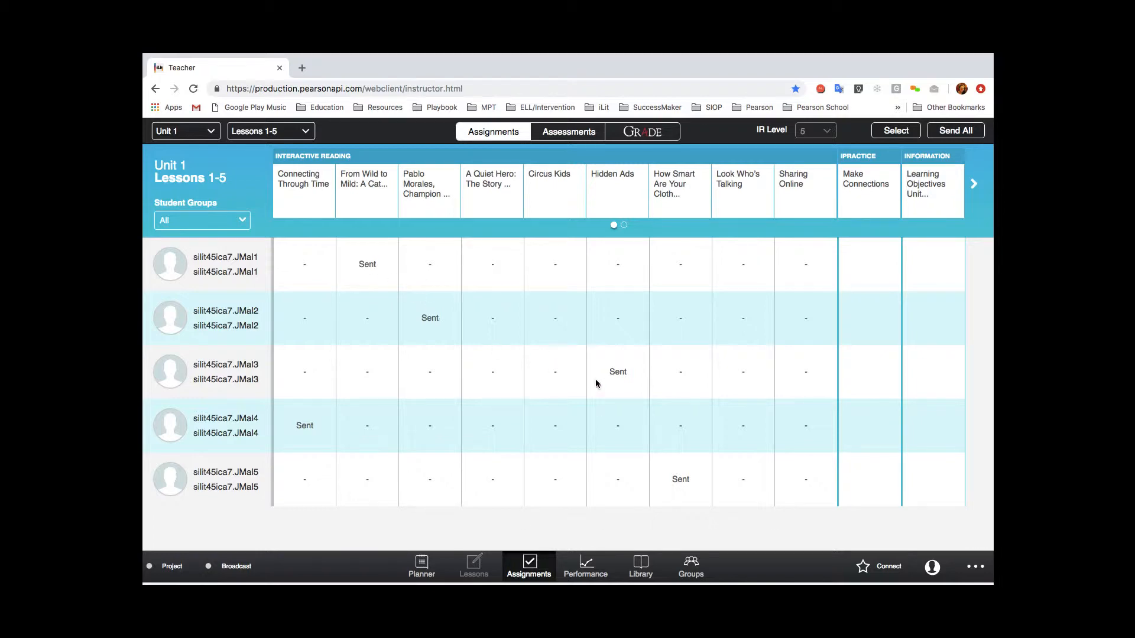
mouse_move(691, 510)
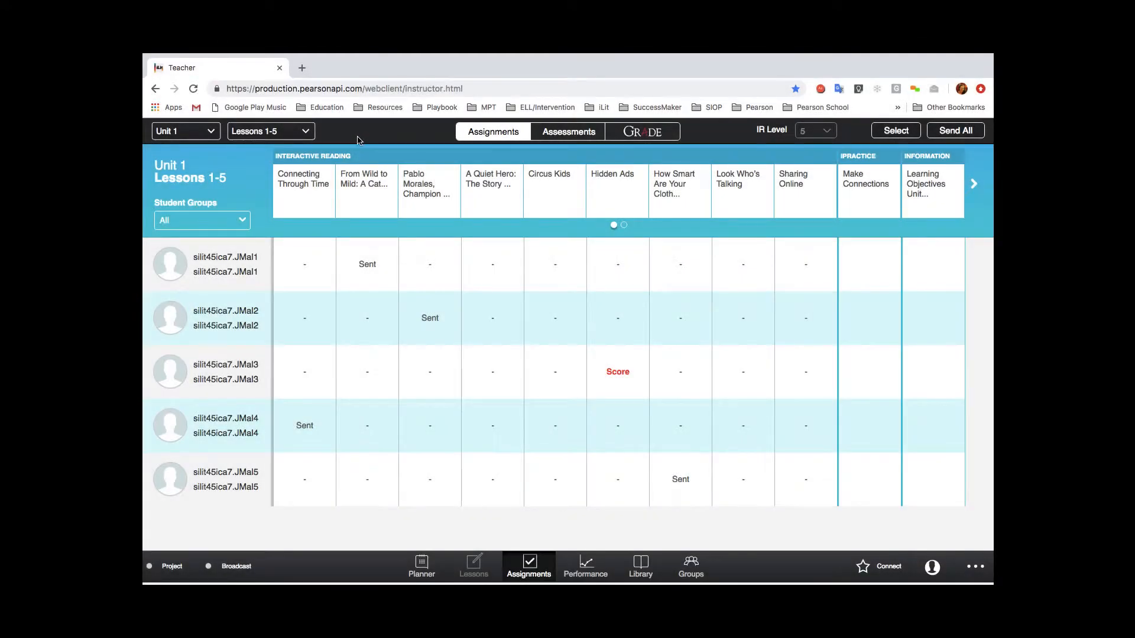
mouse_move(492, 261)
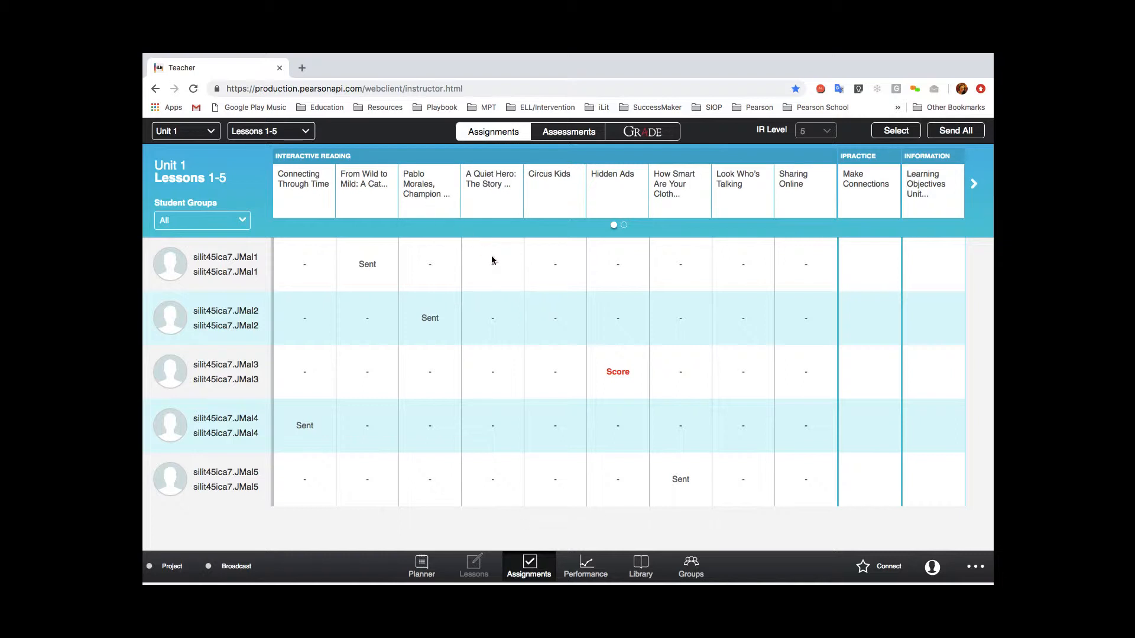
mouse_move(590, 386)
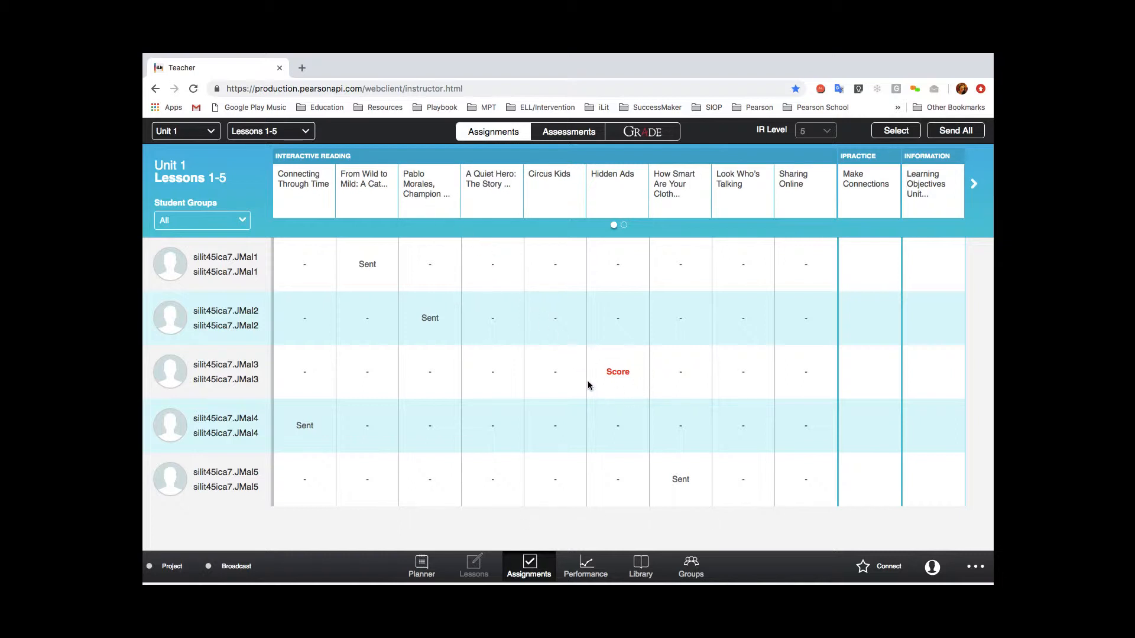
mouse_move(617, 377)
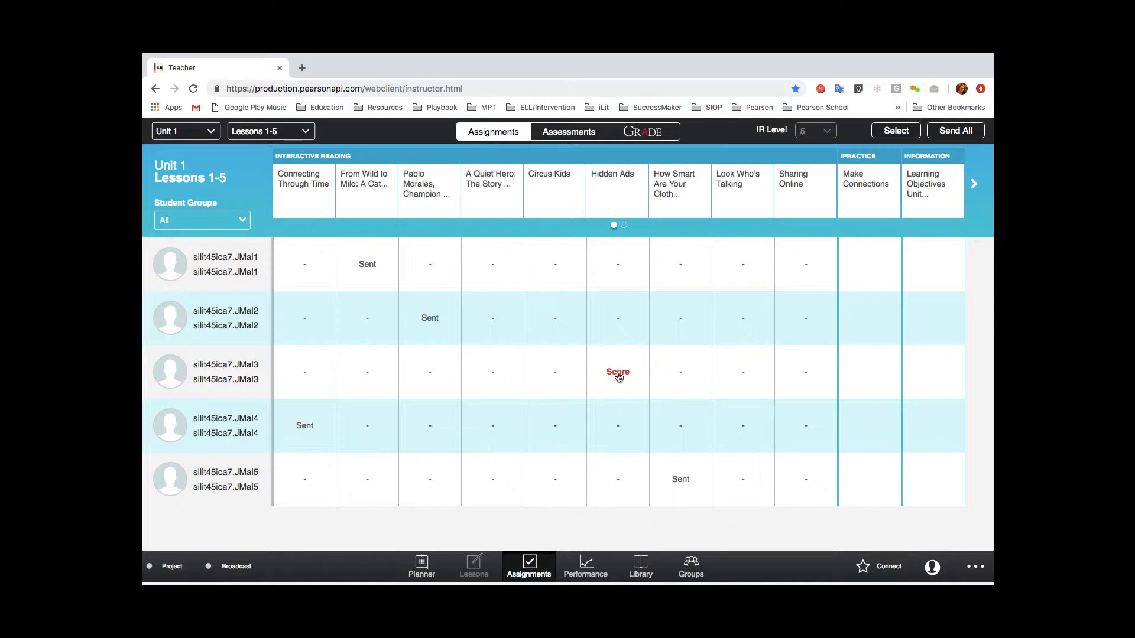
Reassign Hidden Ads with the comment 'Please work on this portion again.'.
left_click(617, 371)
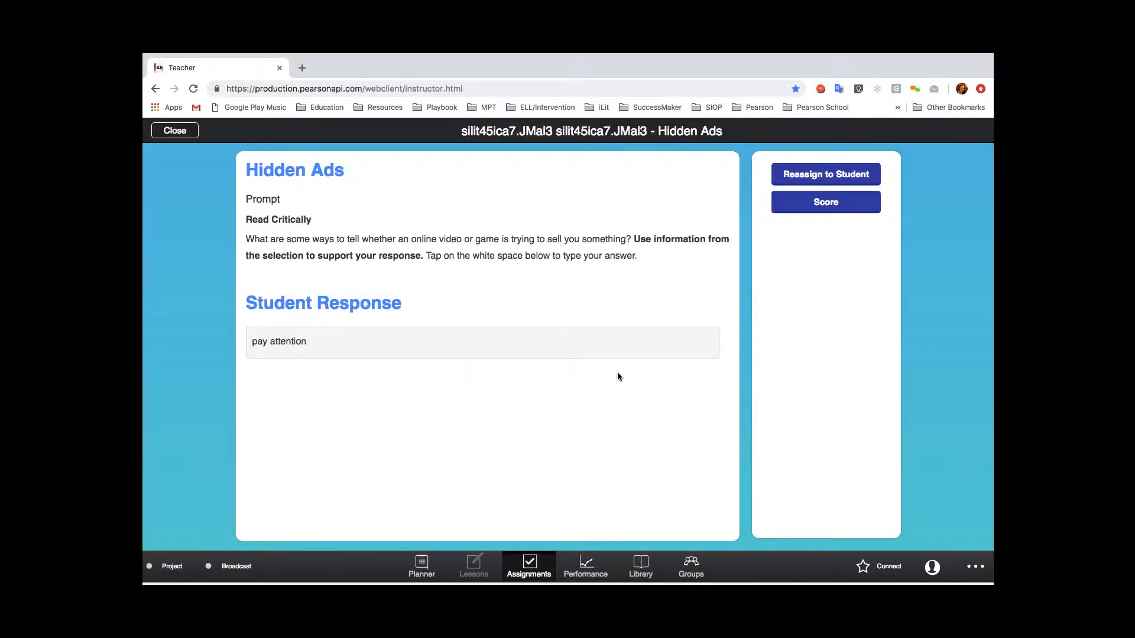
mouse_move(644, 379)
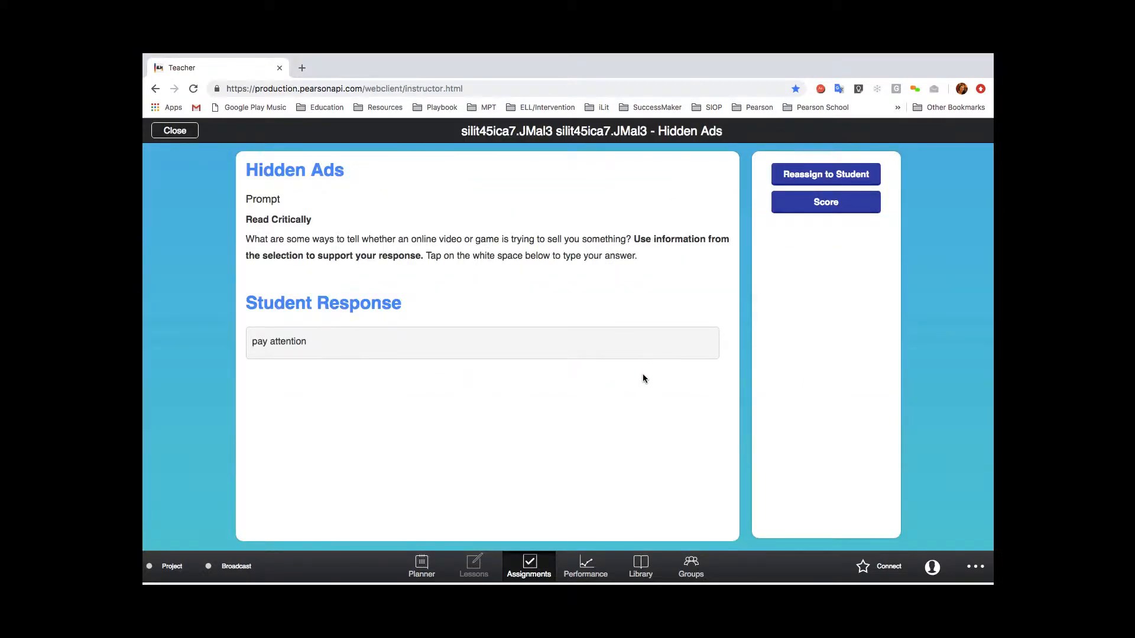
mouse_move(695, 355)
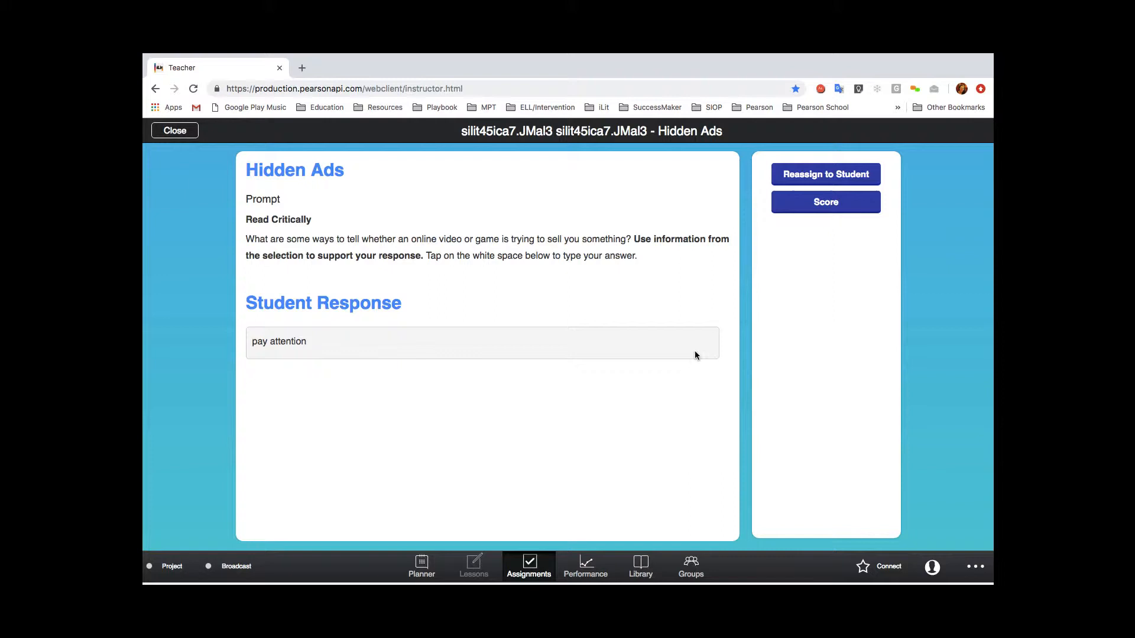
mouse_move(748, 209)
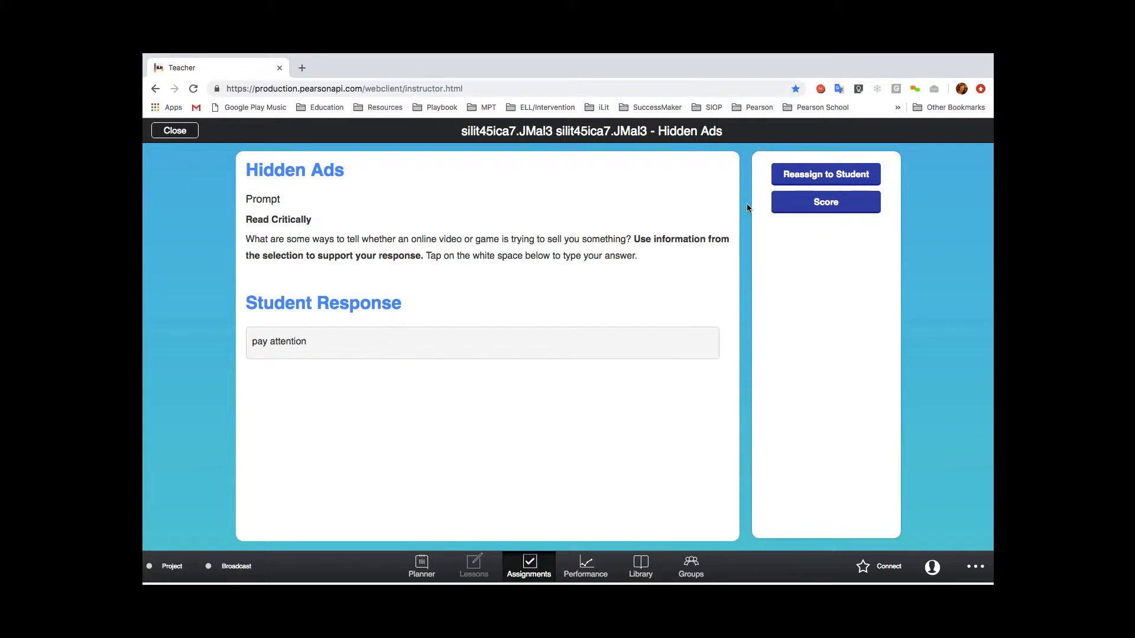
mouse_move(825, 174)
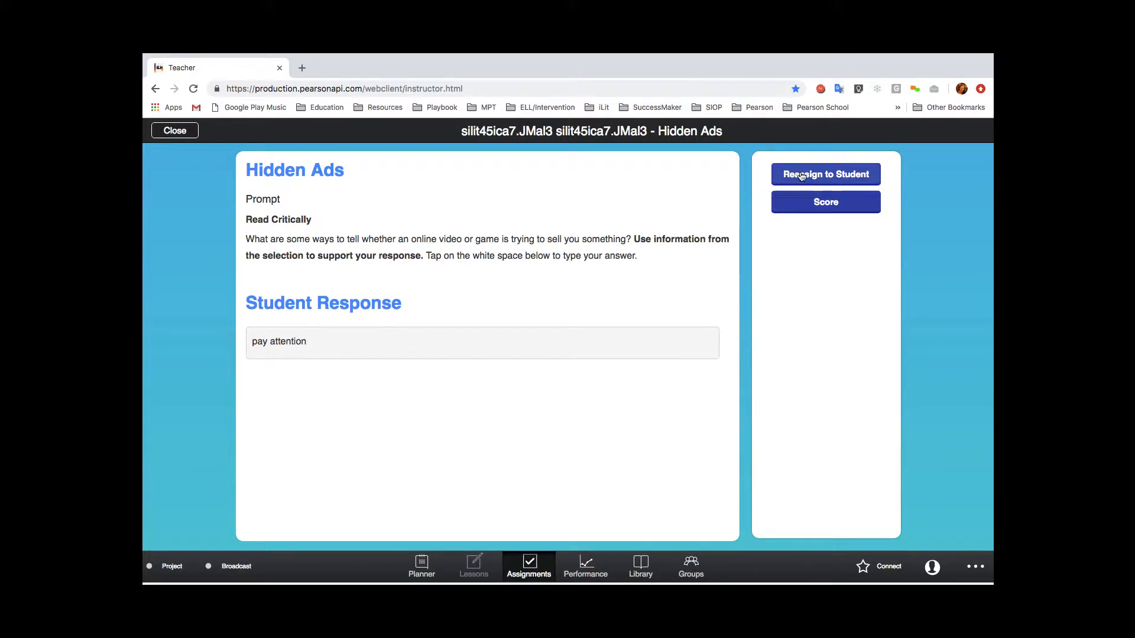
left_click(825, 174)
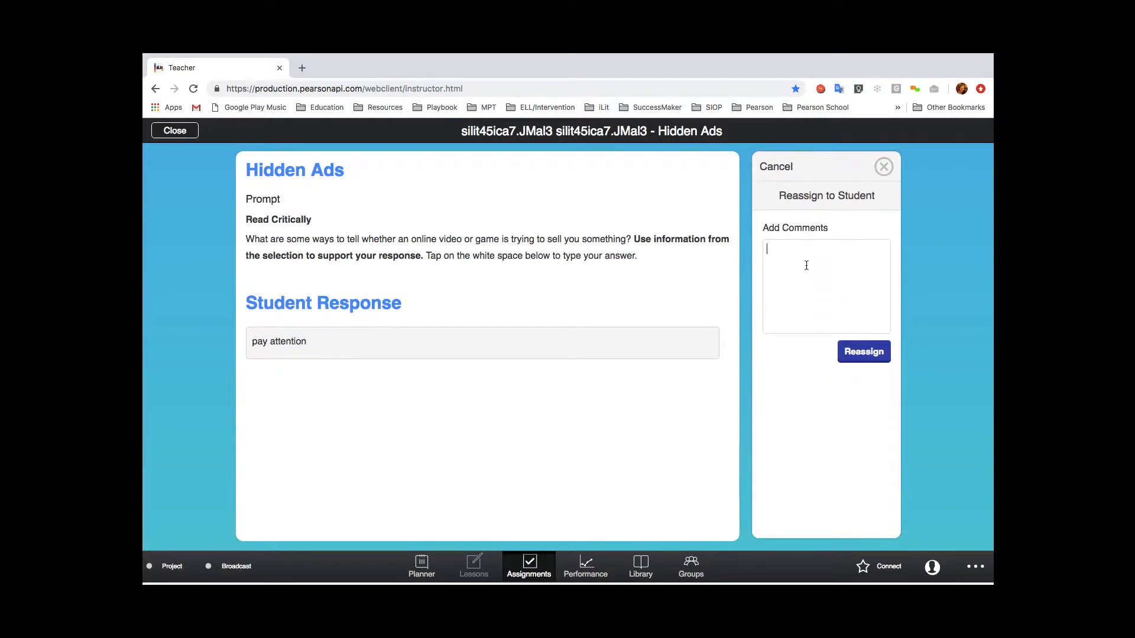
type("Please work on")
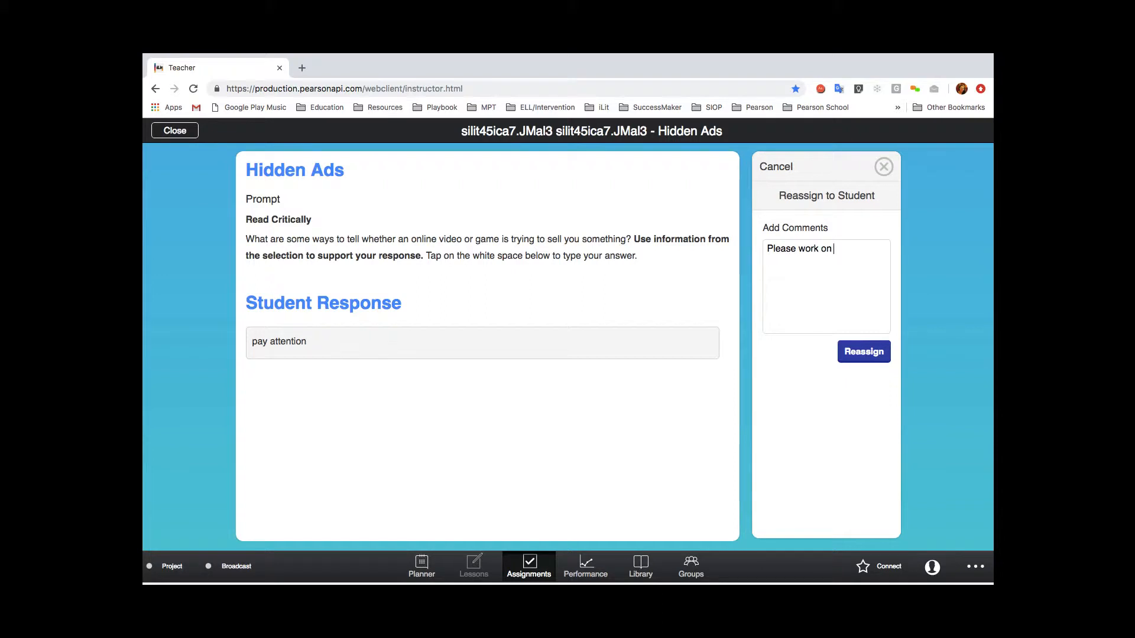
type("this po")
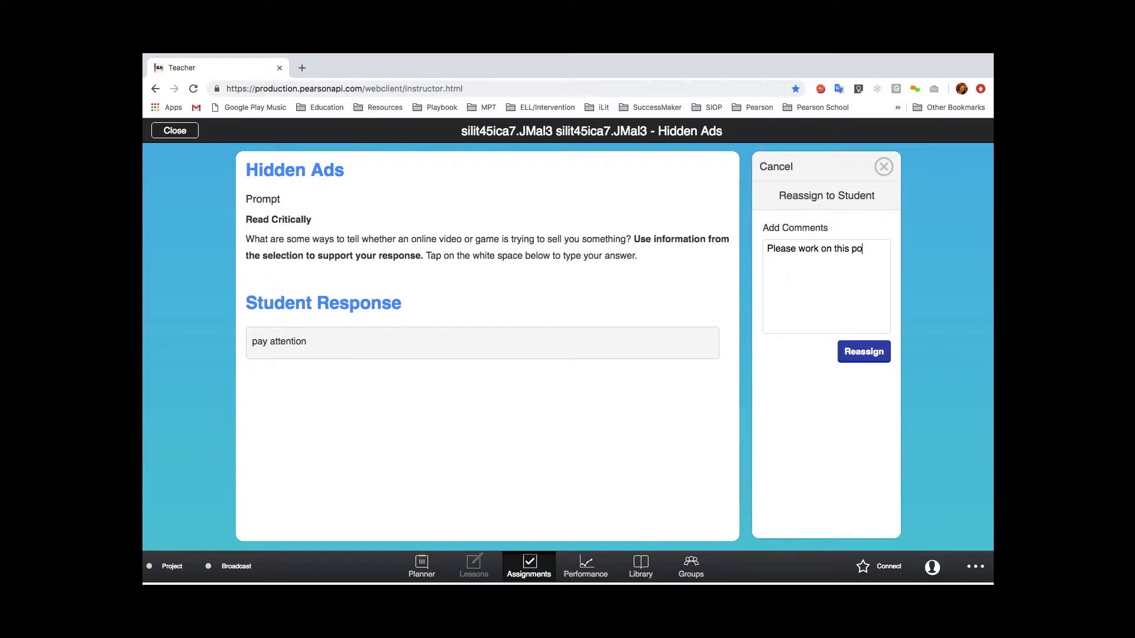
type("rtion again.")
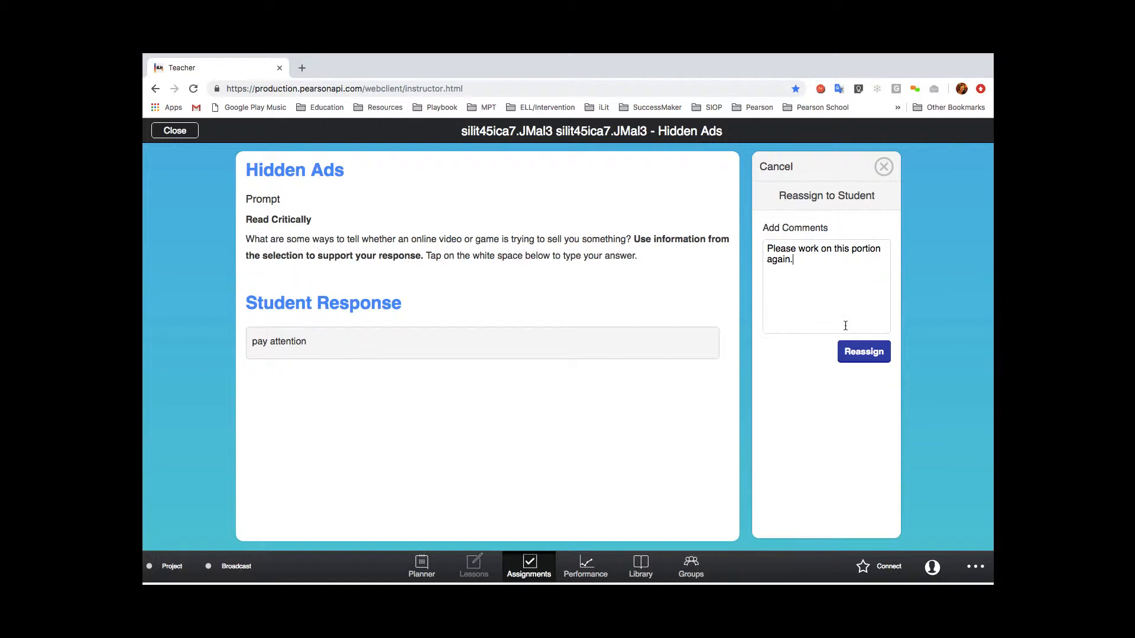
left_click(863, 351)
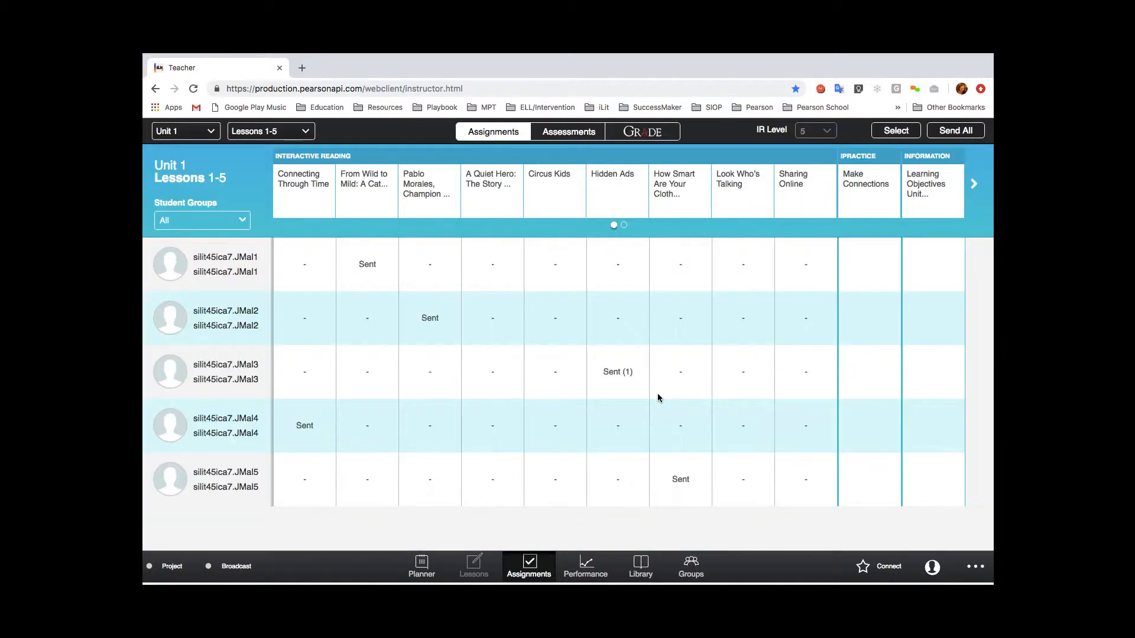
mouse_move(617, 391)
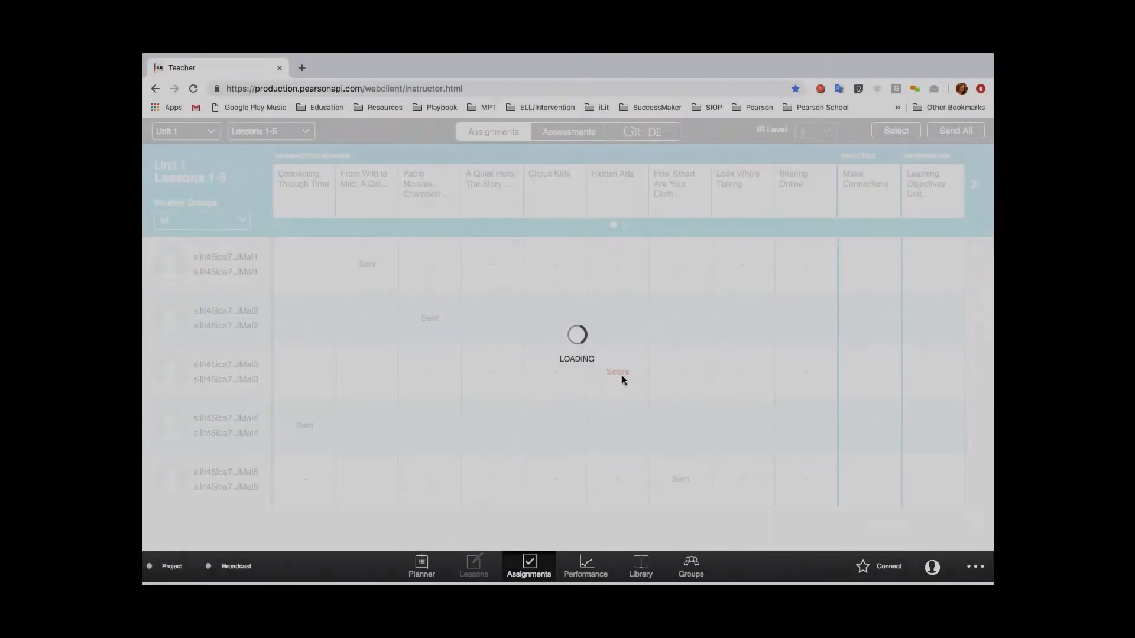
Start rubric scoring of the Hidden Ads response, rating Ideas and Organization 3.
left_click(617, 371)
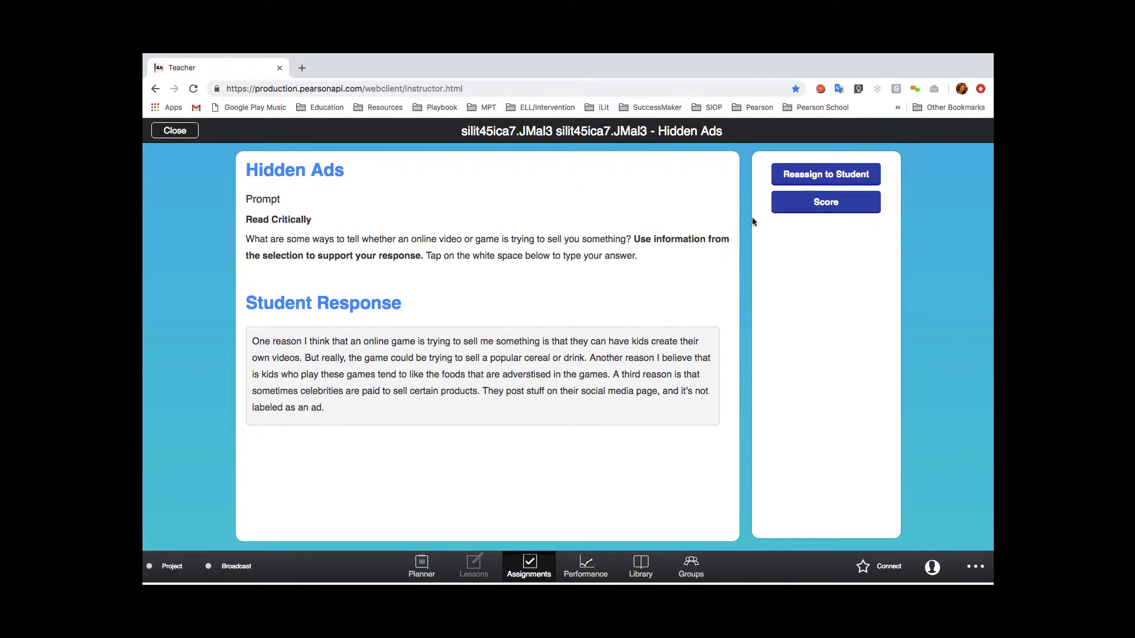
left_click(824, 202)
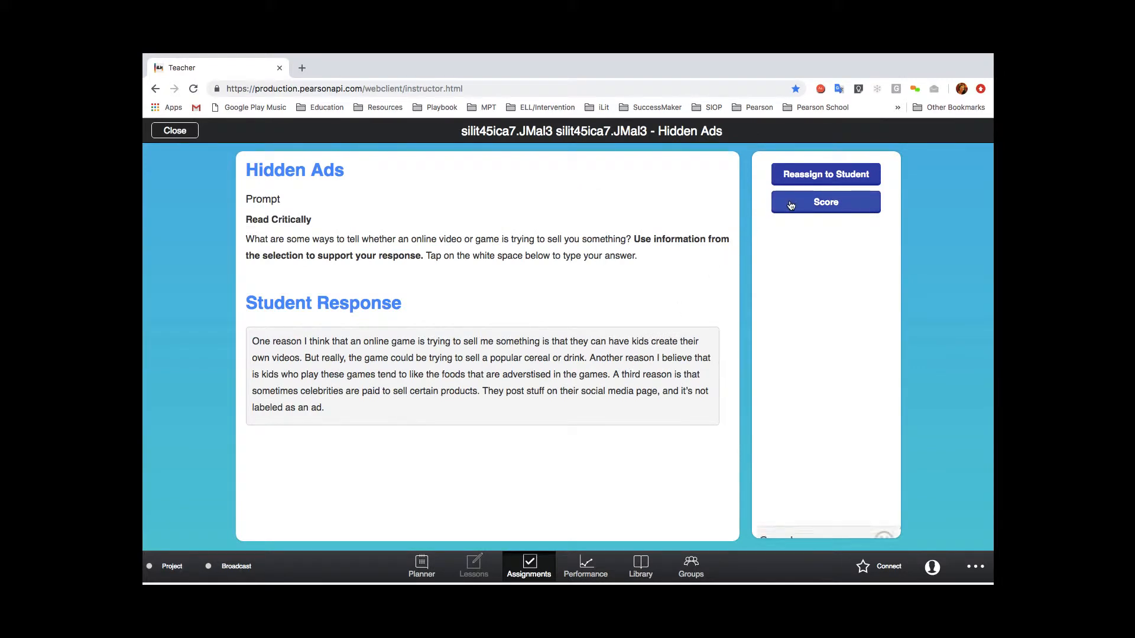
left_click(824, 203)
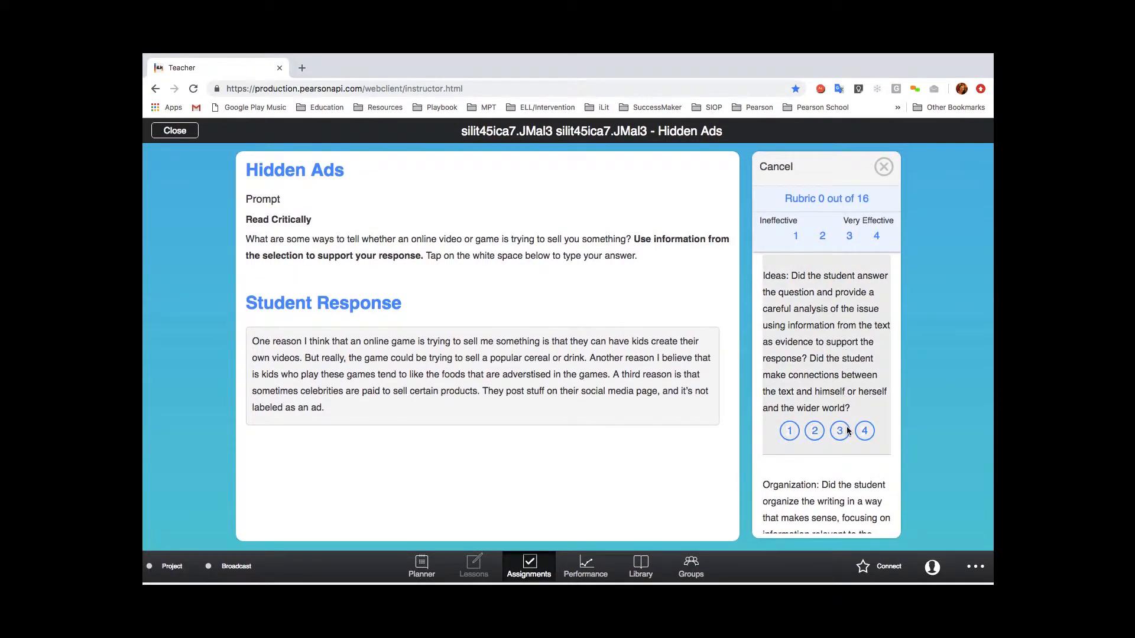
left_click(839, 431)
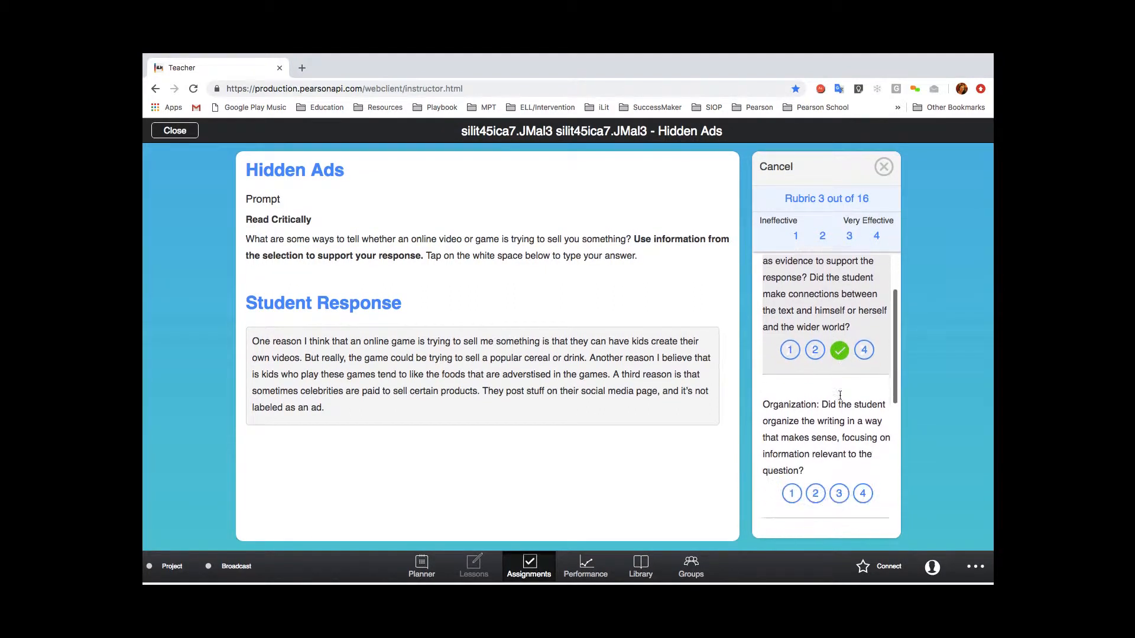
scroll("down", 3)
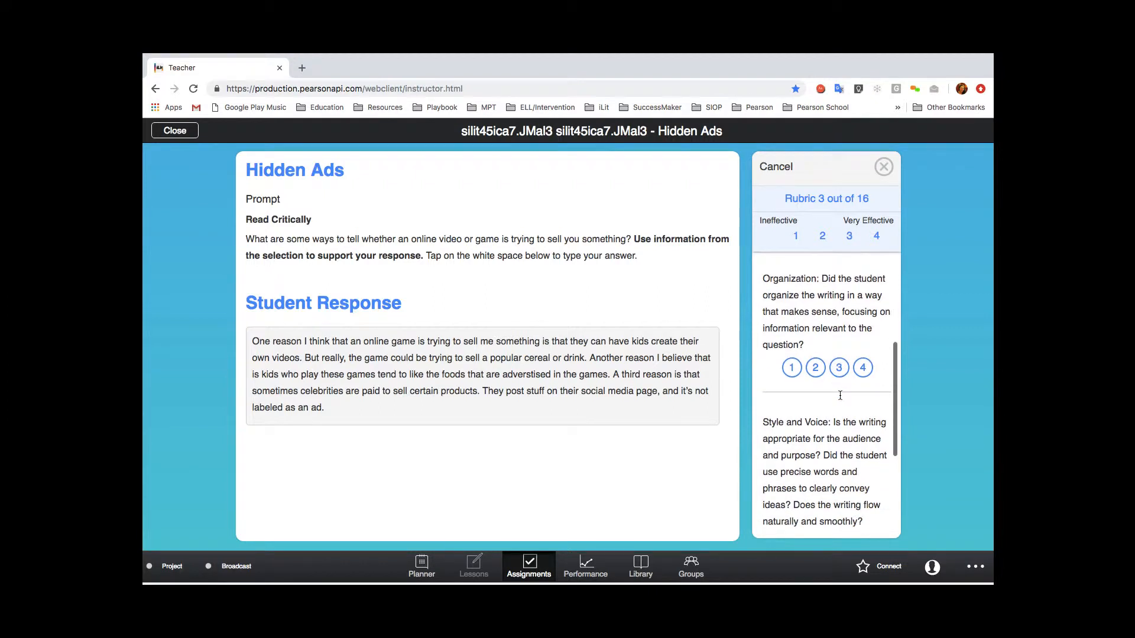
left_click(838, 367)
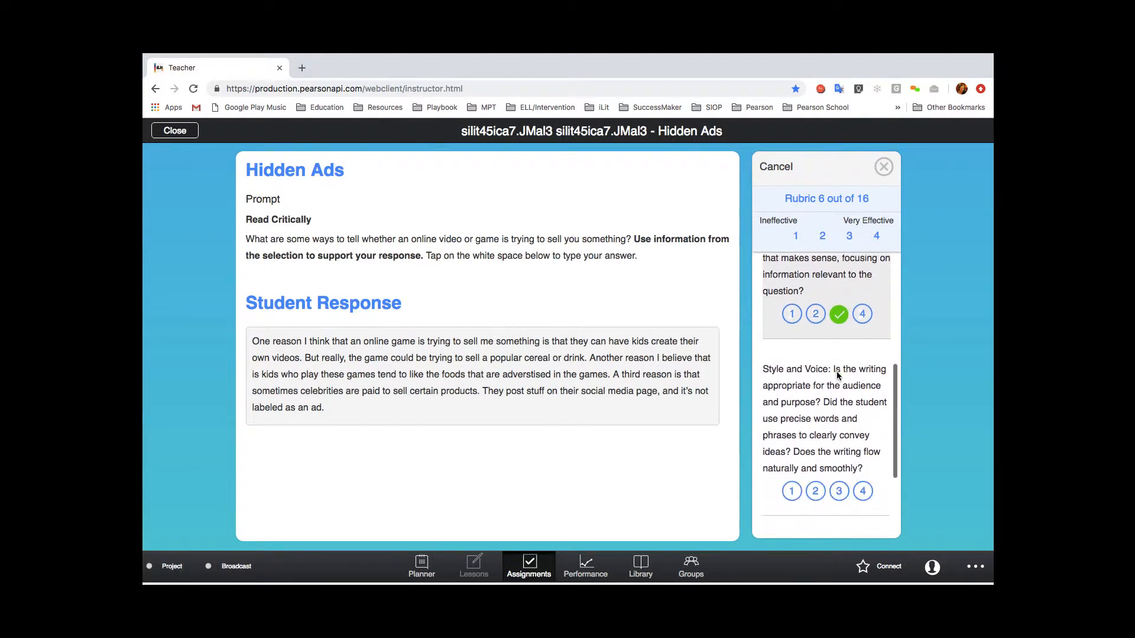
Rate Style and Voice and Conventions 3, submit 12/16, then switch classes.
scroll("down", 3)
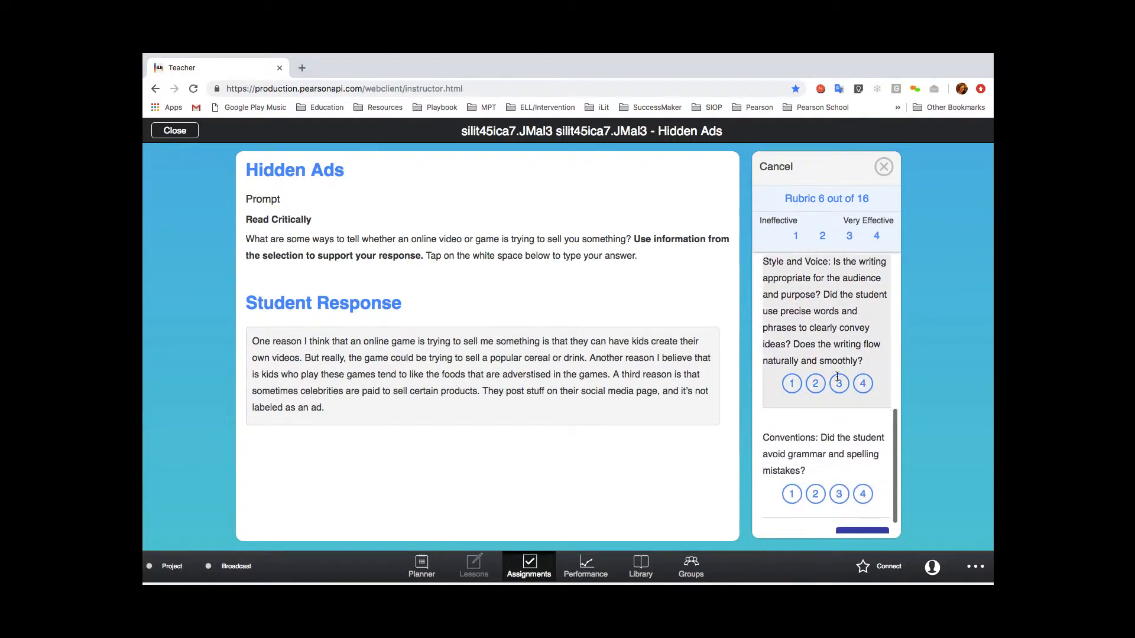
left_click(838, 384)
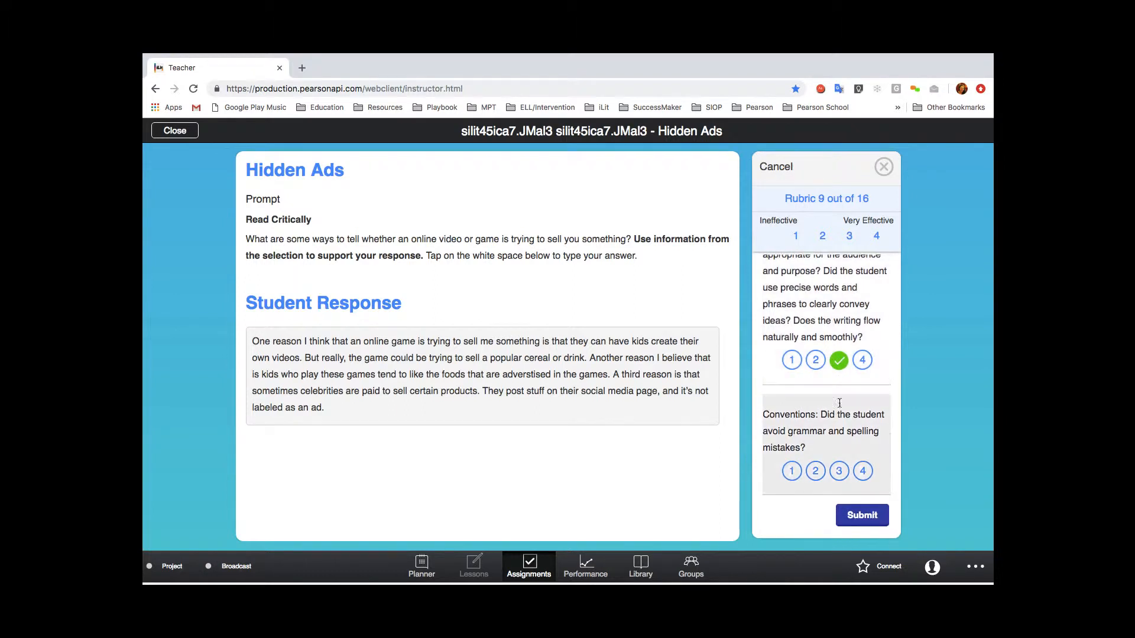
left_click(839, 471)
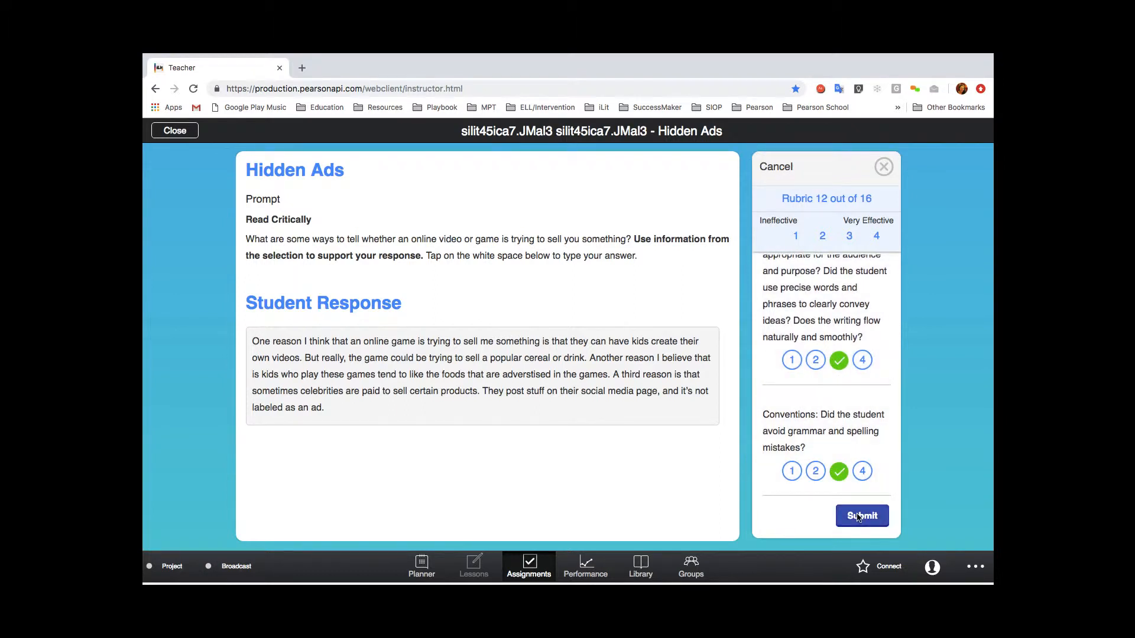
left_click(861, 516)
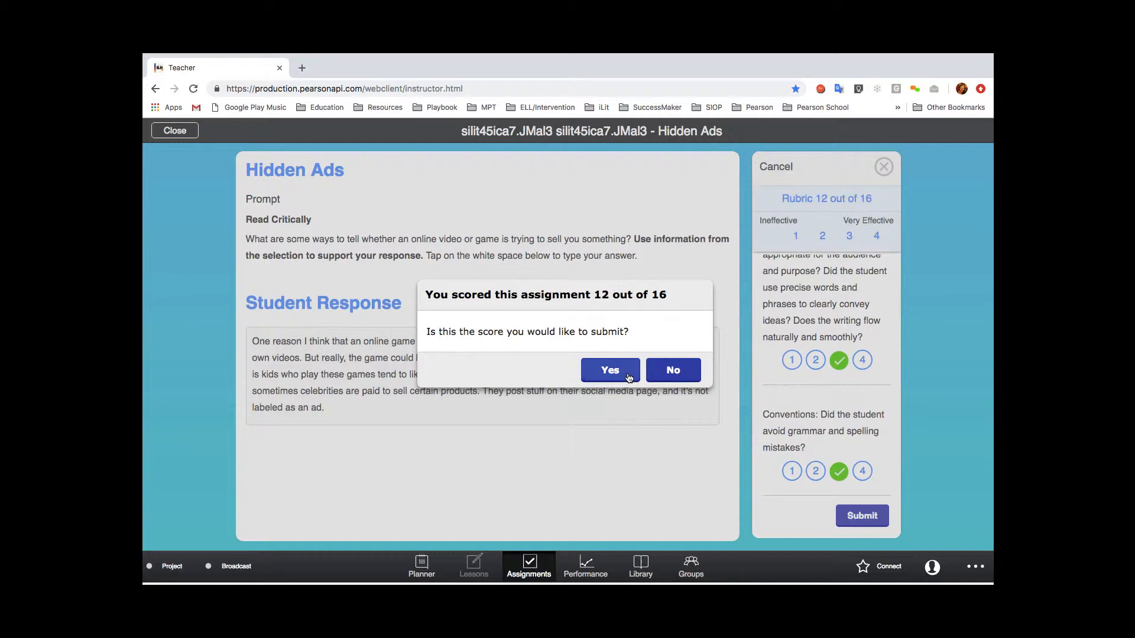
left_click(609, 370)
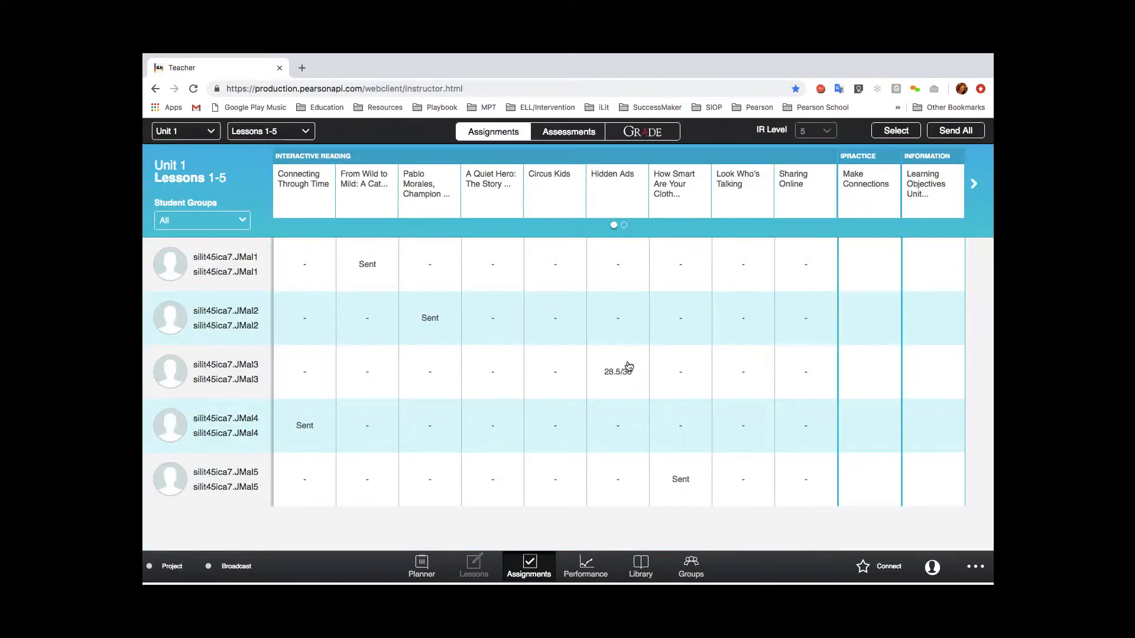
mouse_move(641, 377)
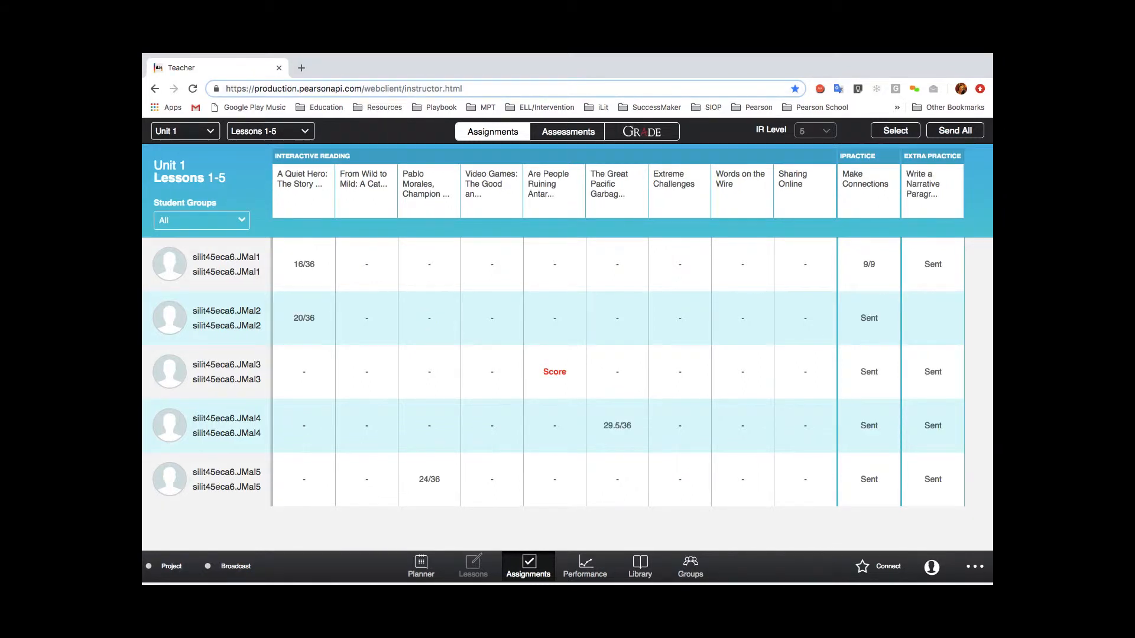
left_click(554, 372)
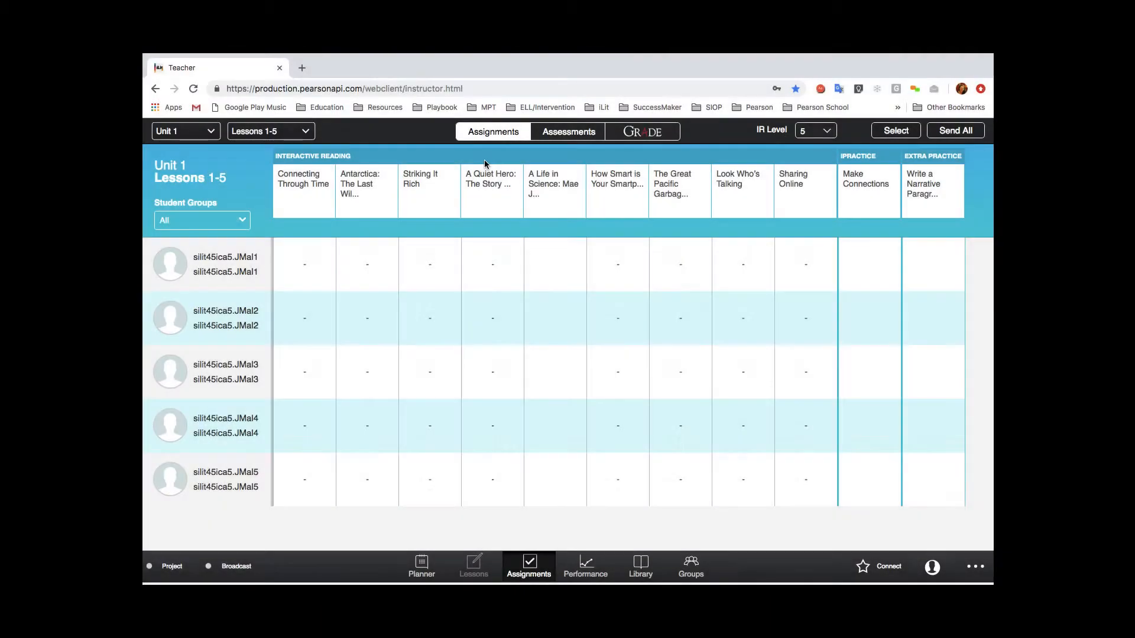
mouse_move(550, 291)
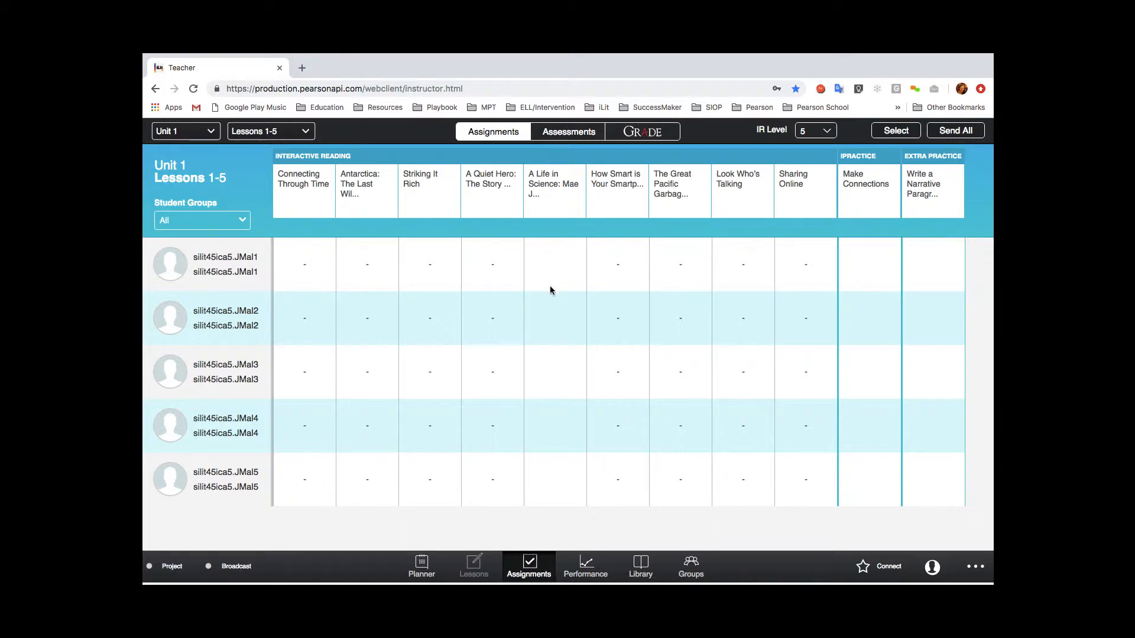
mouse_move(551, 478)
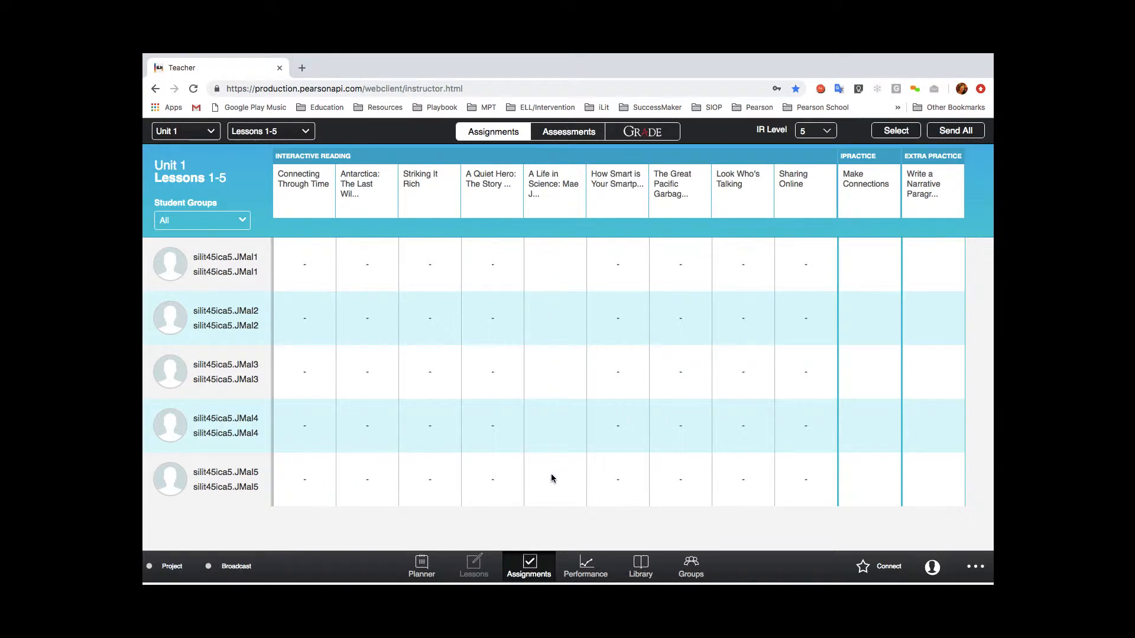
mouse_move(555, 334)
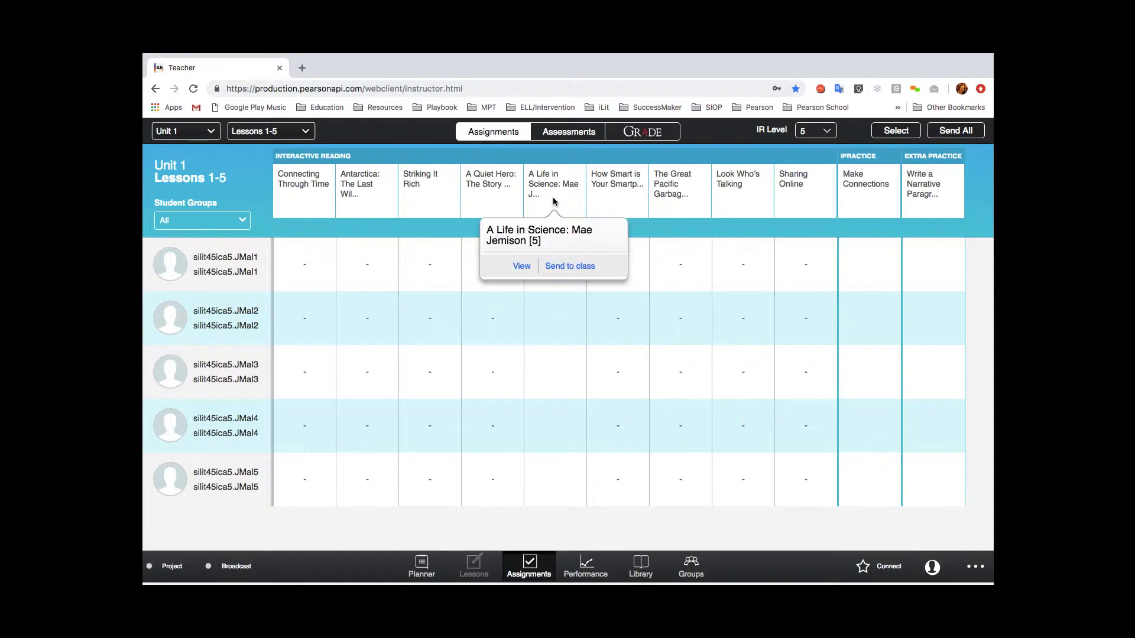
mouse_move(561, 268)
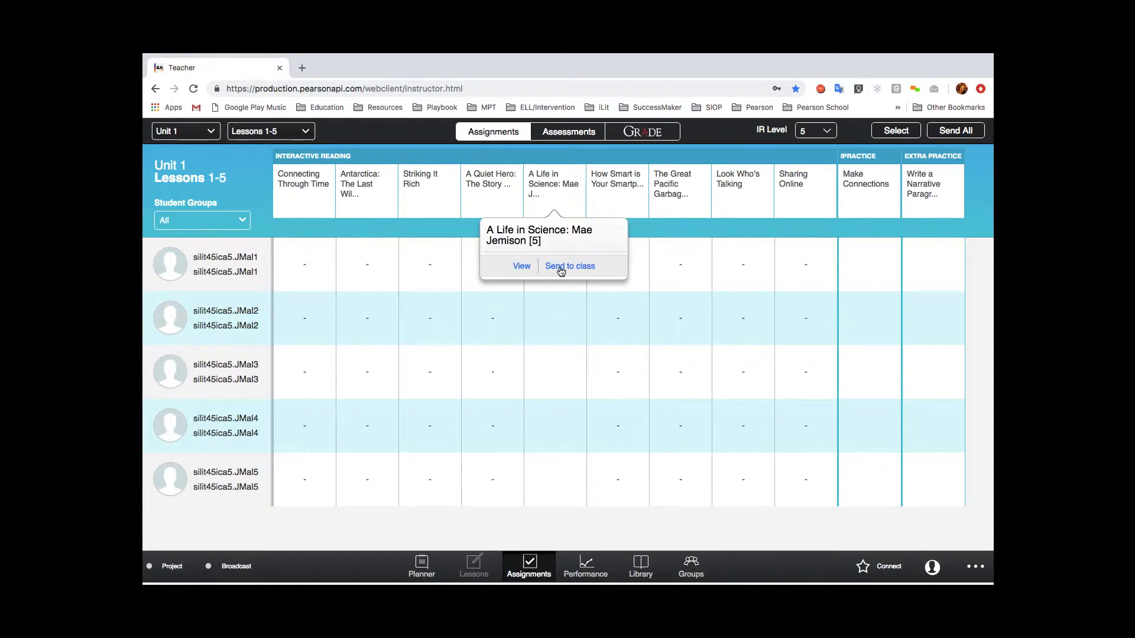
Send A Life in Science: Mae Jemison to the whole class.
left_click(568, 265)
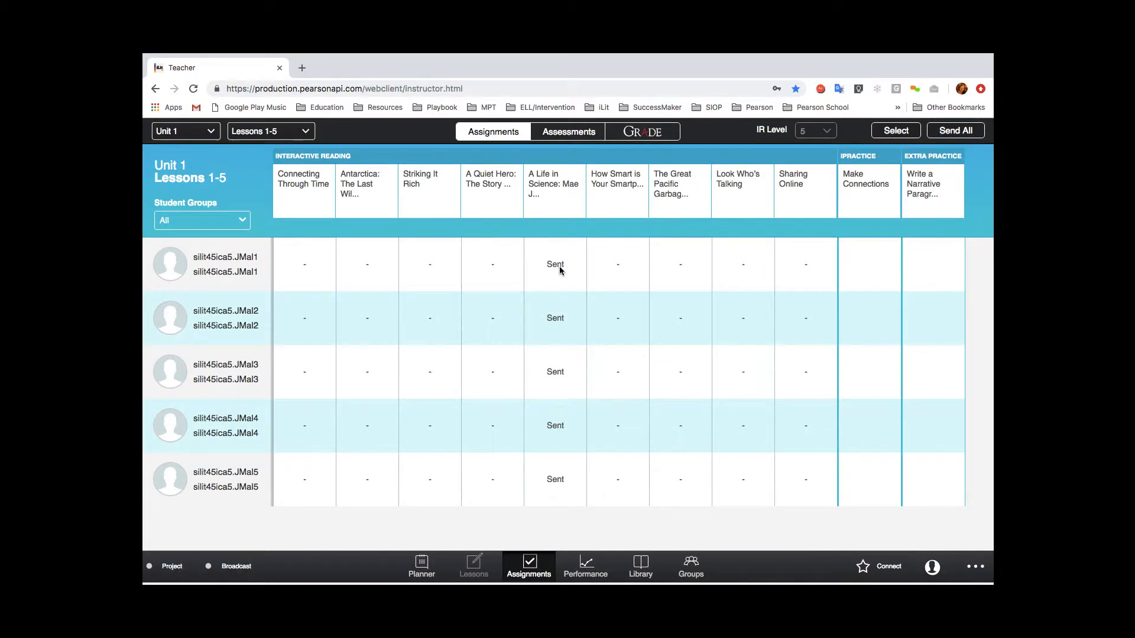
mouse_move(560, 274)
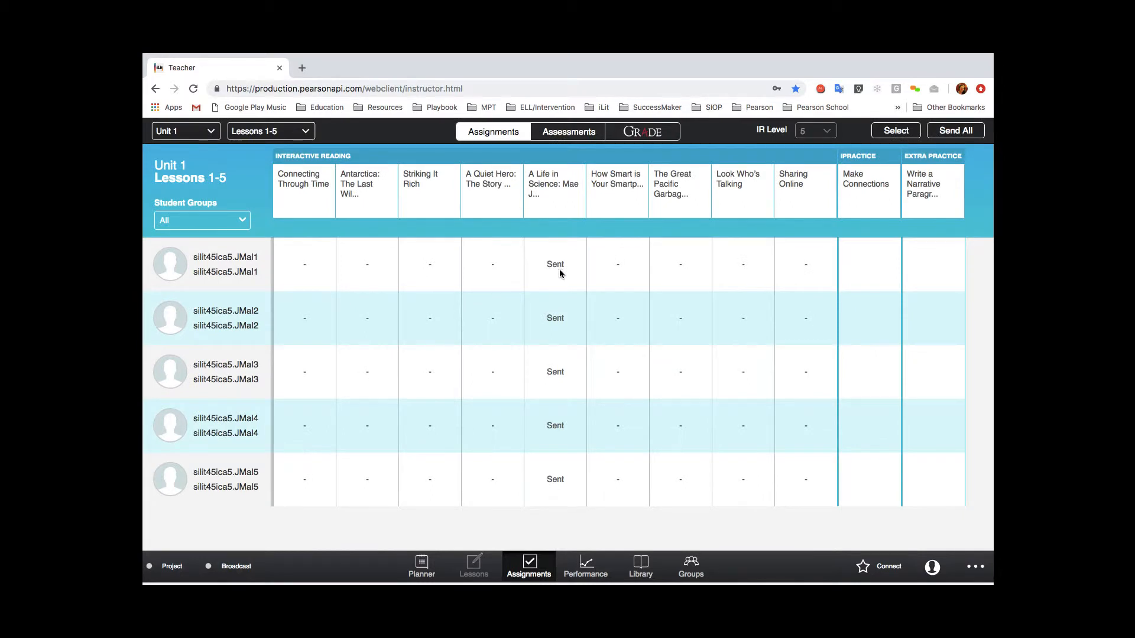
mouse_move(566, 518)
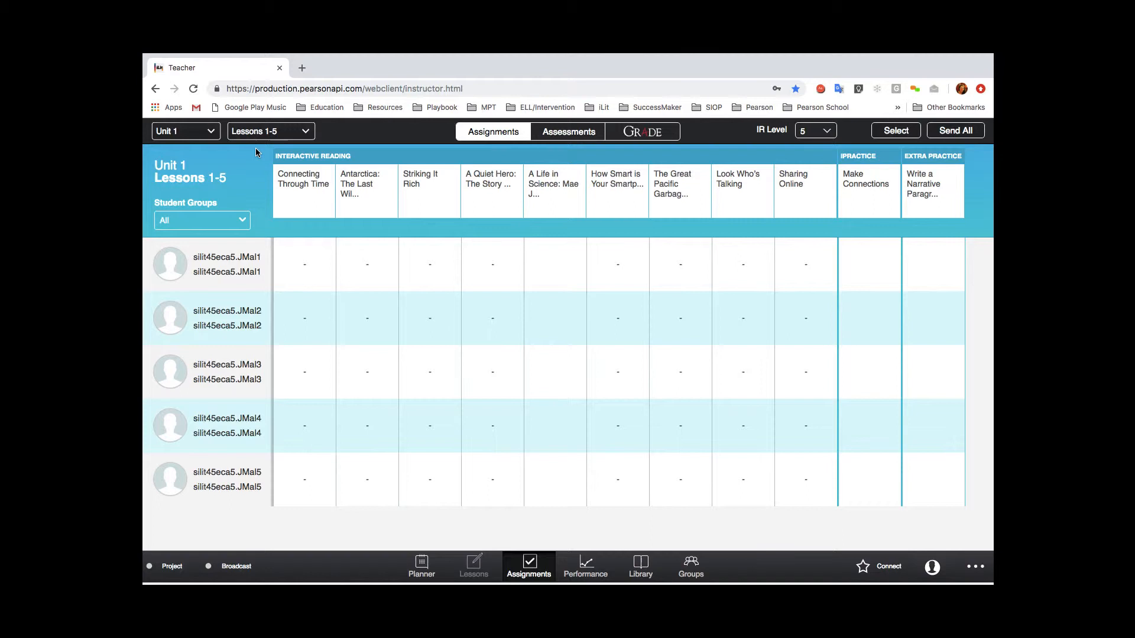
mouse_move(331, 140)
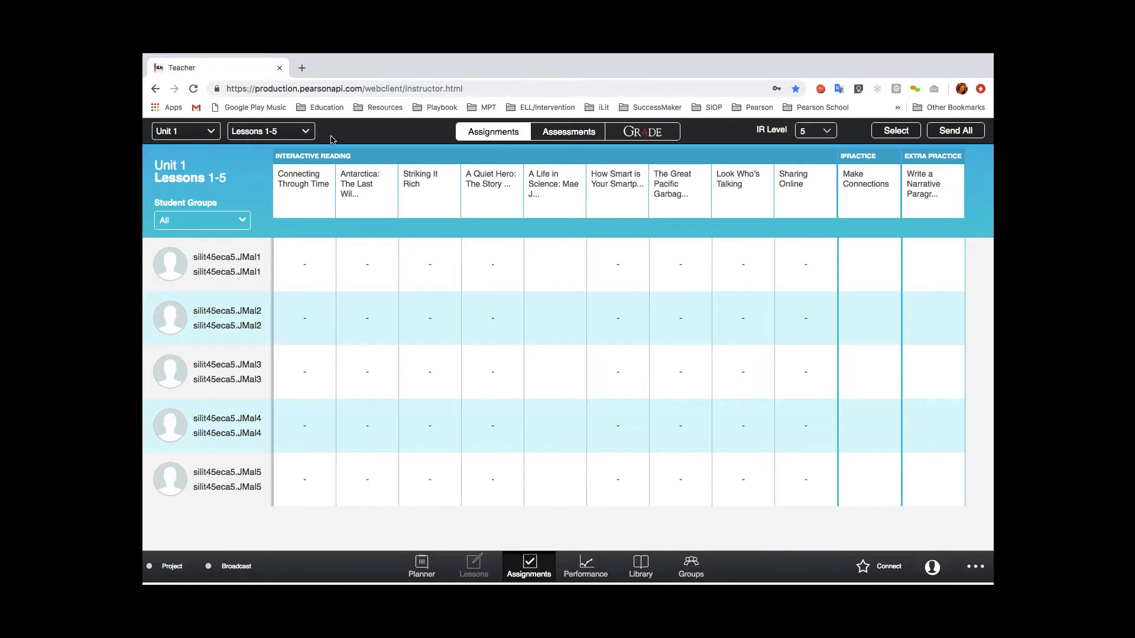
mouse_move(546, 198)
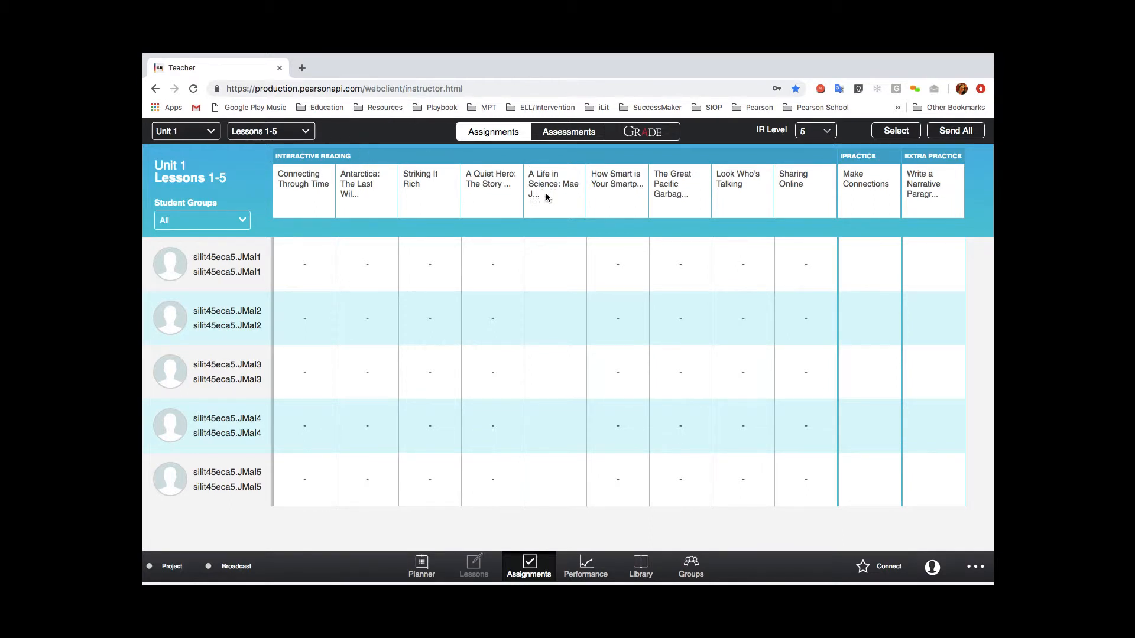
mouse_move(548, 522)
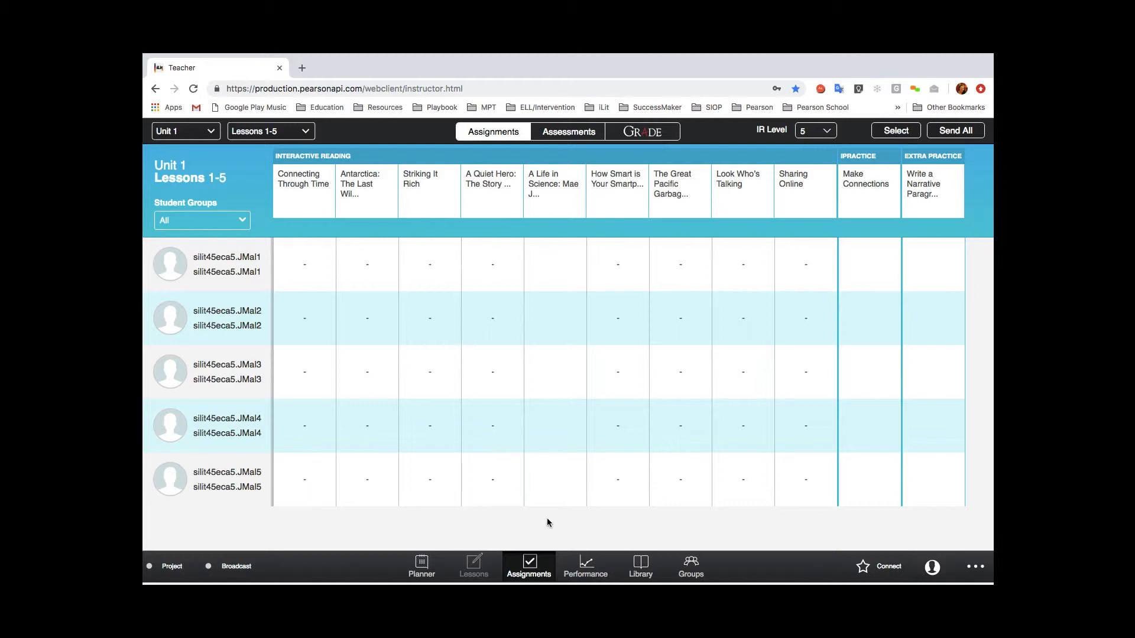
Change the IR Level dropdown from 5 to 8.
left_click(816, 131)
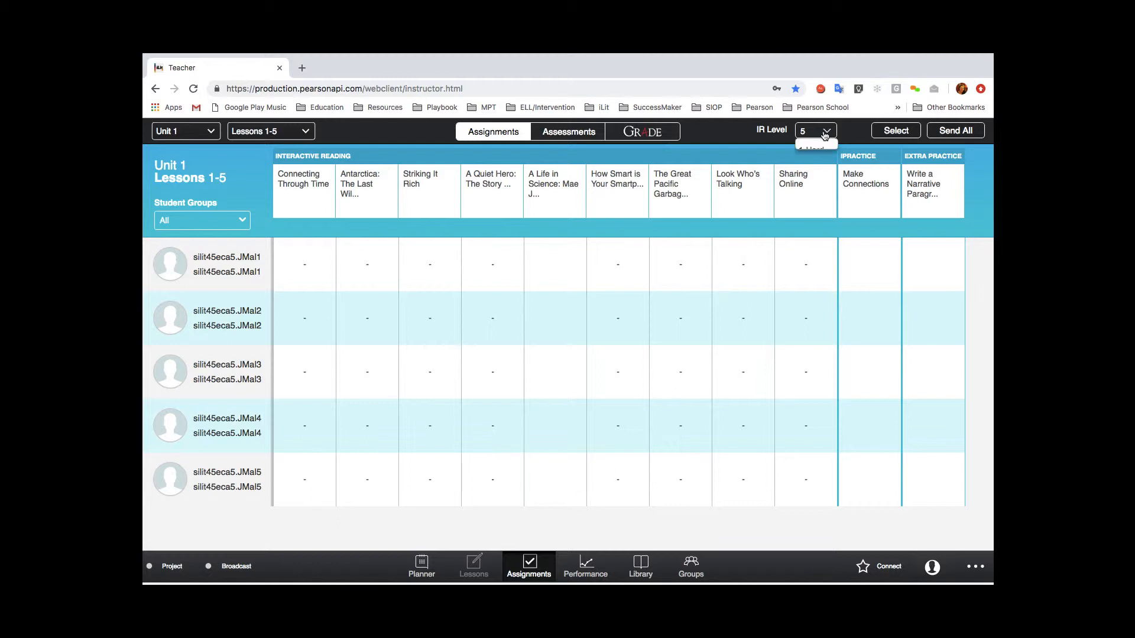
left_click(815, 131)
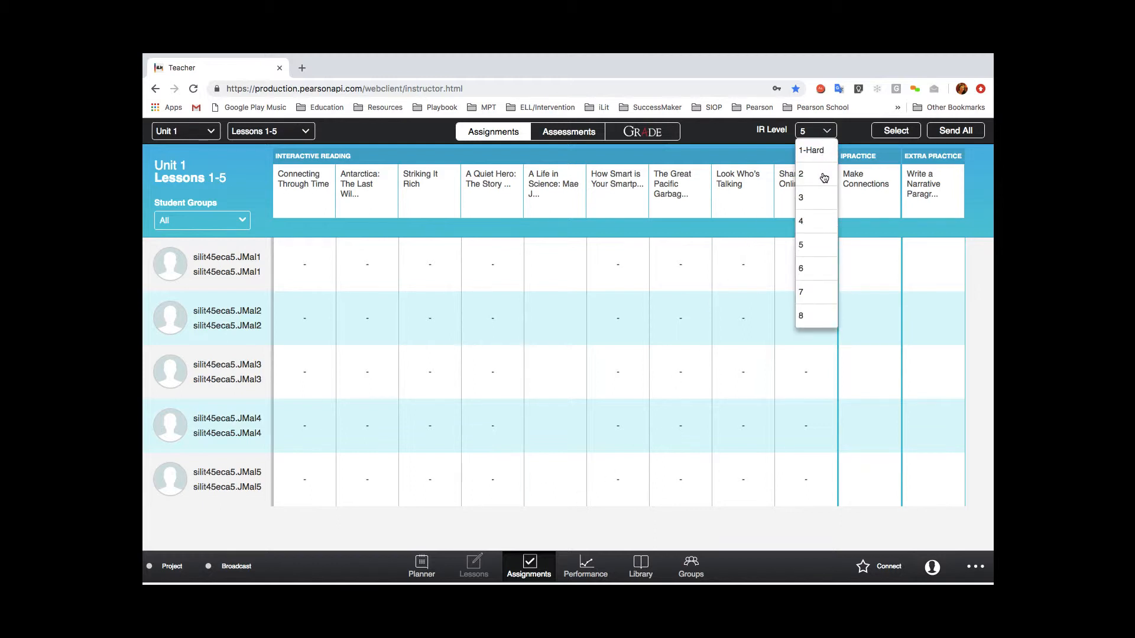
scroll("down", 3)
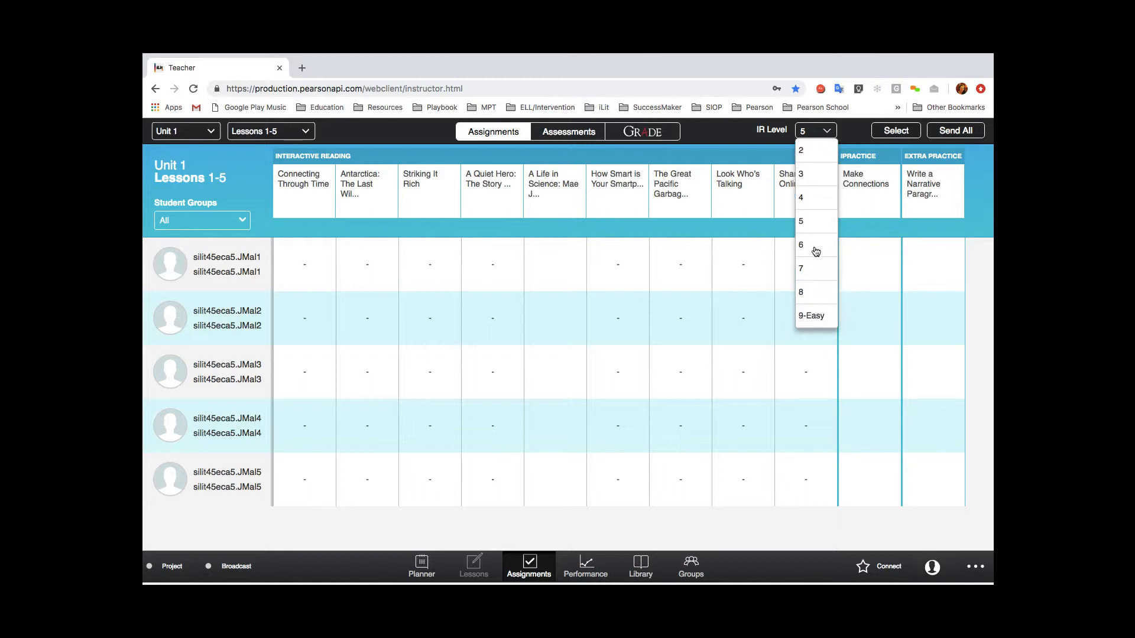
scroll("up", 3)
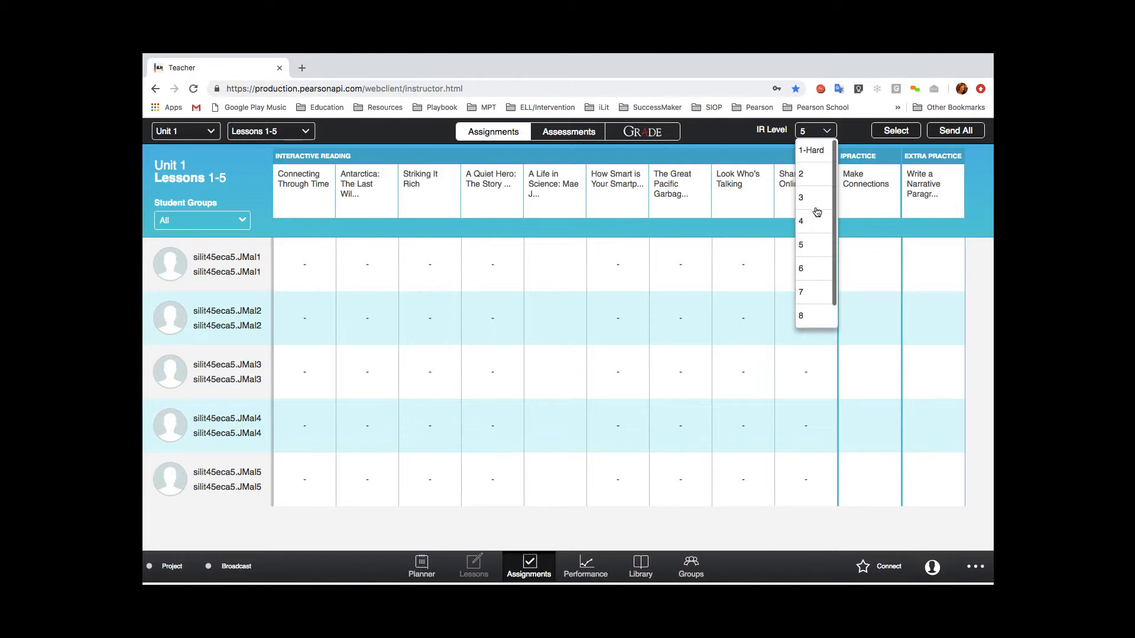
mouse_move(815, 249)
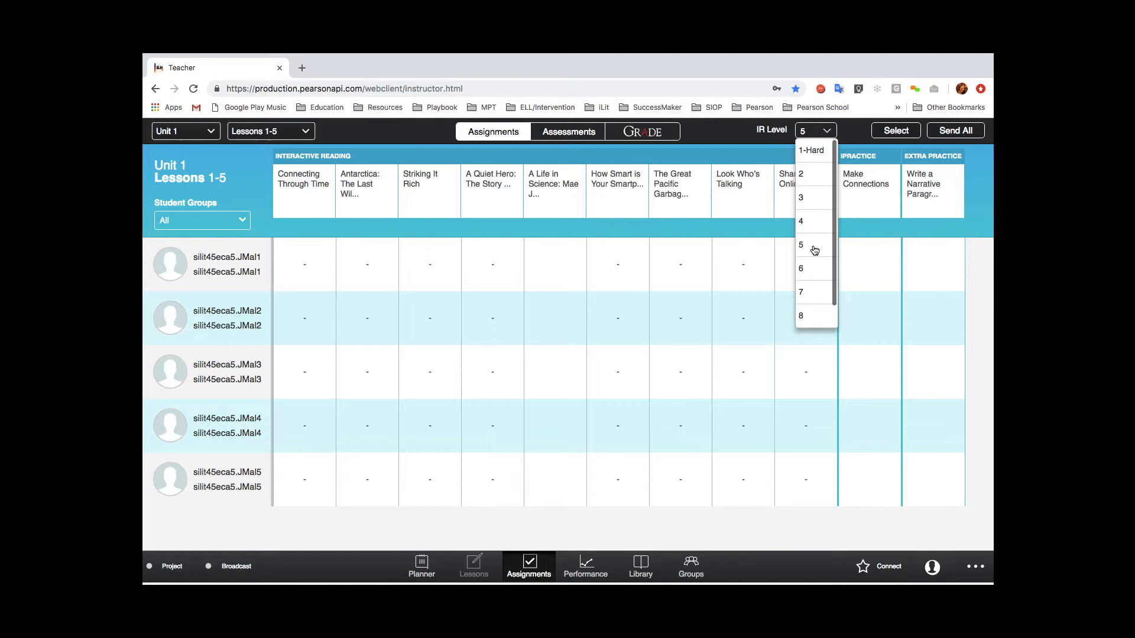
left_click(800, 316)
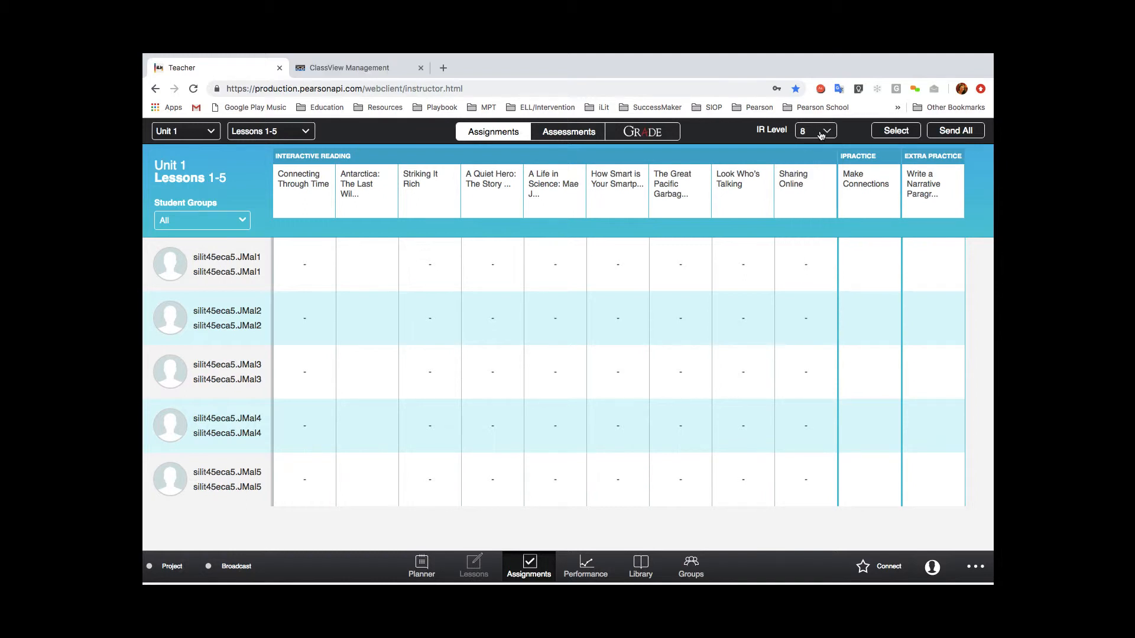
mouse_move(373, 162)
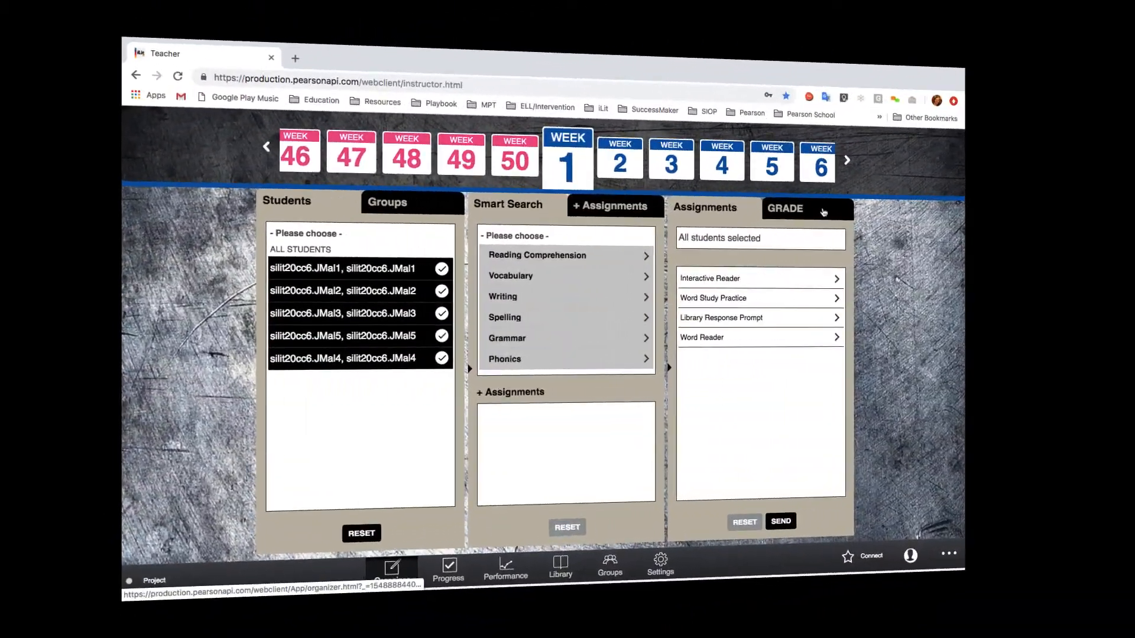
Send the Beginning of the Year GRADE to all students and check its progress.
left_click(784, 209)
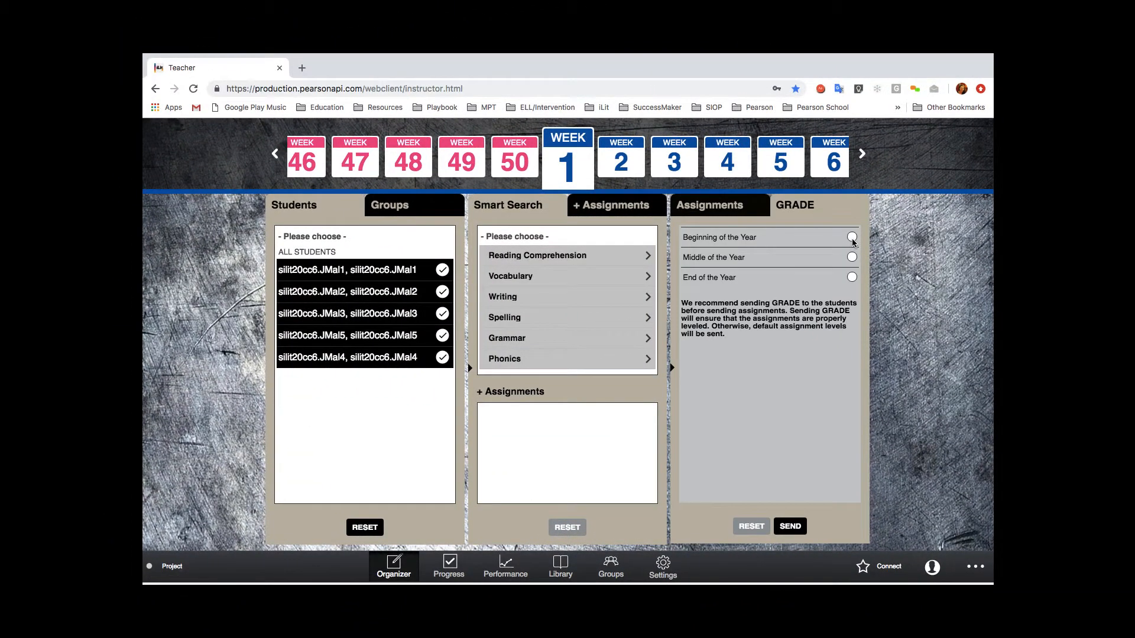
left_click(852, 236)
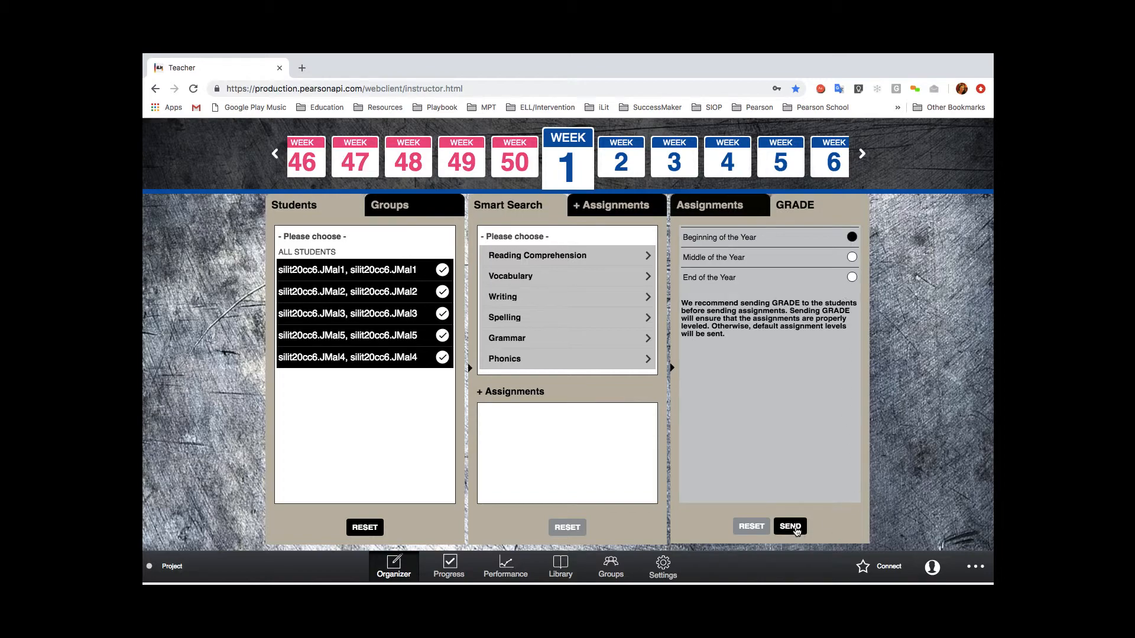
left_click(790, 526)
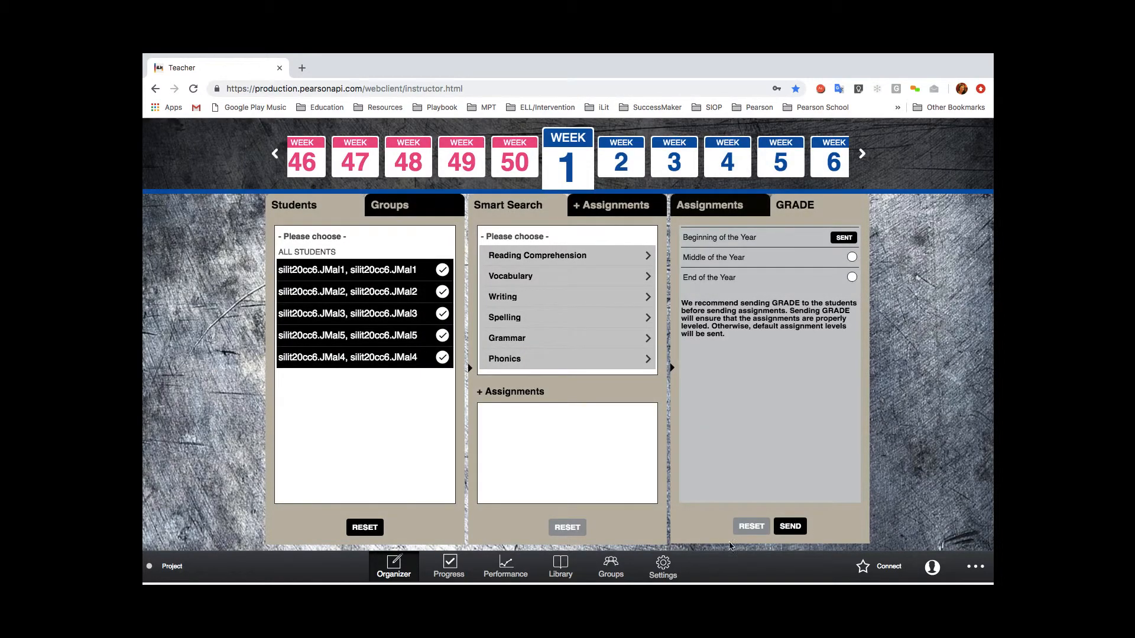
left_click(449, 567)
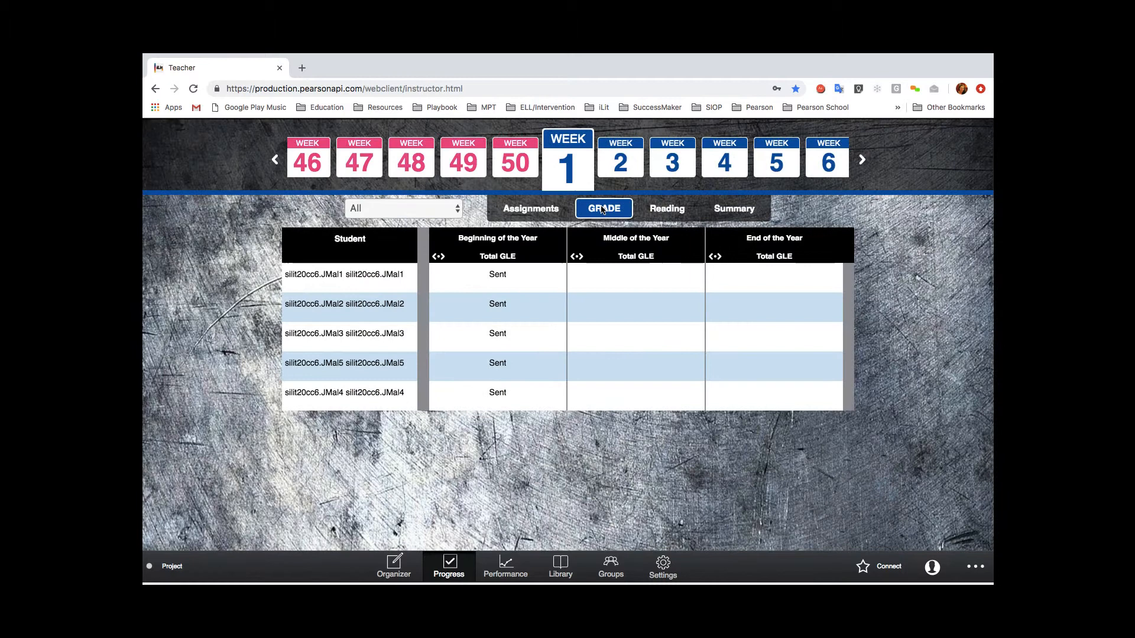
mouse_move(526, 442)
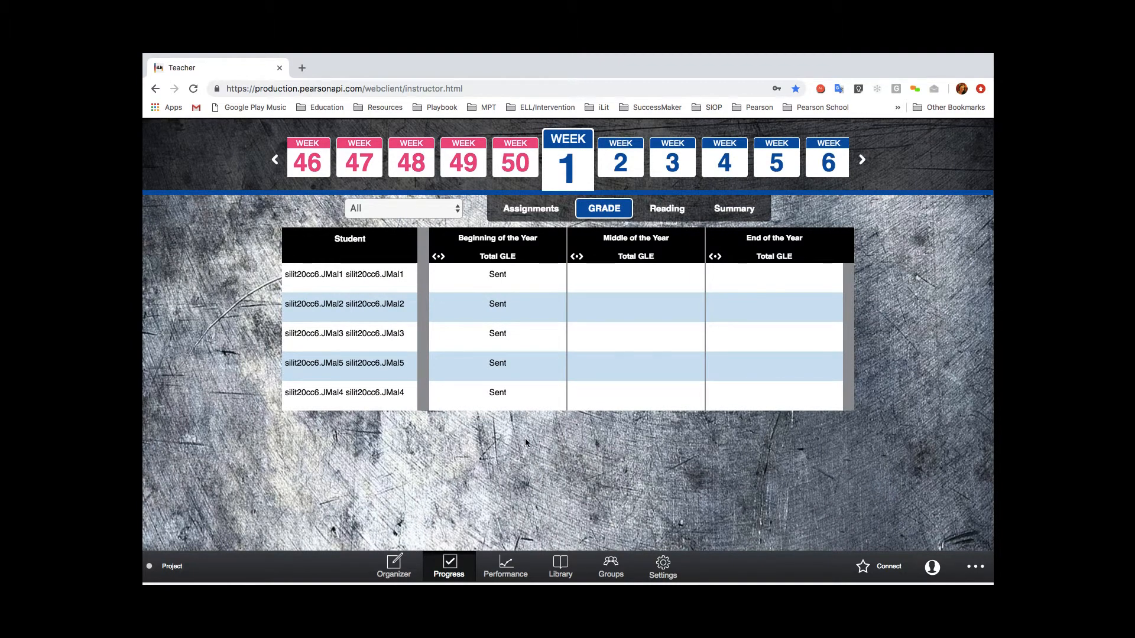
mouse_move(662, 565)
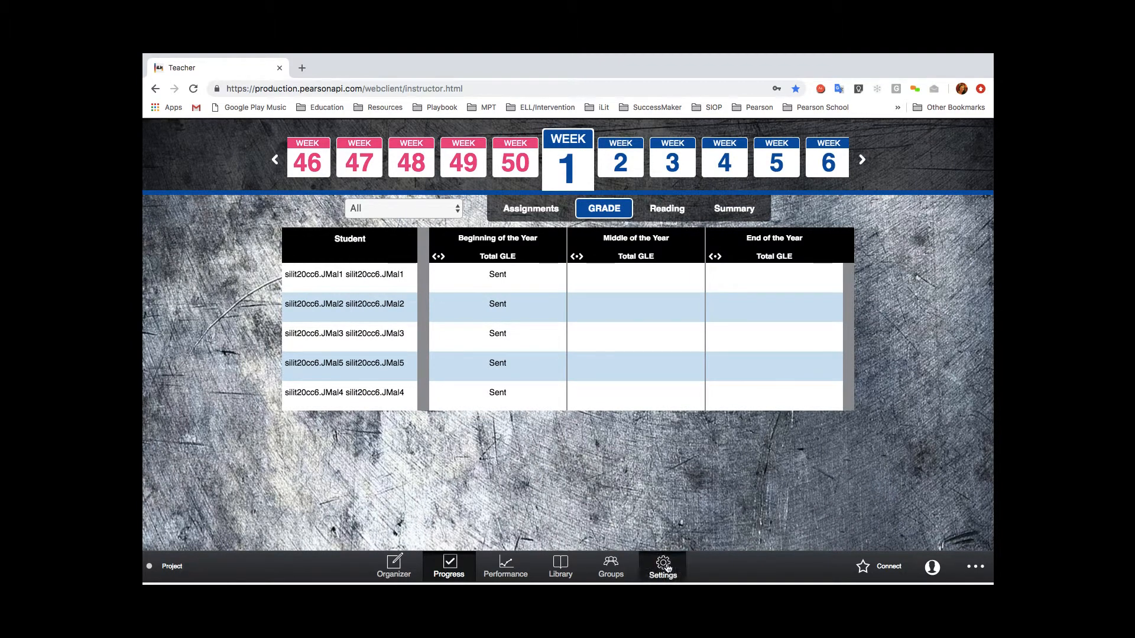
left_click(662, 567)
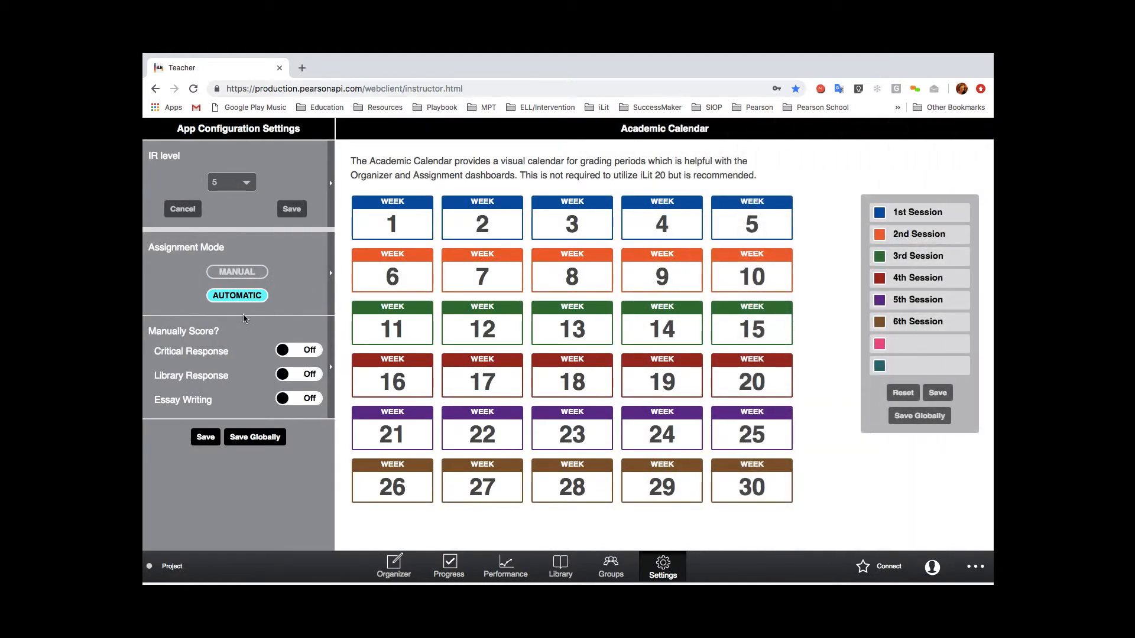
mouse_move(297, 289)
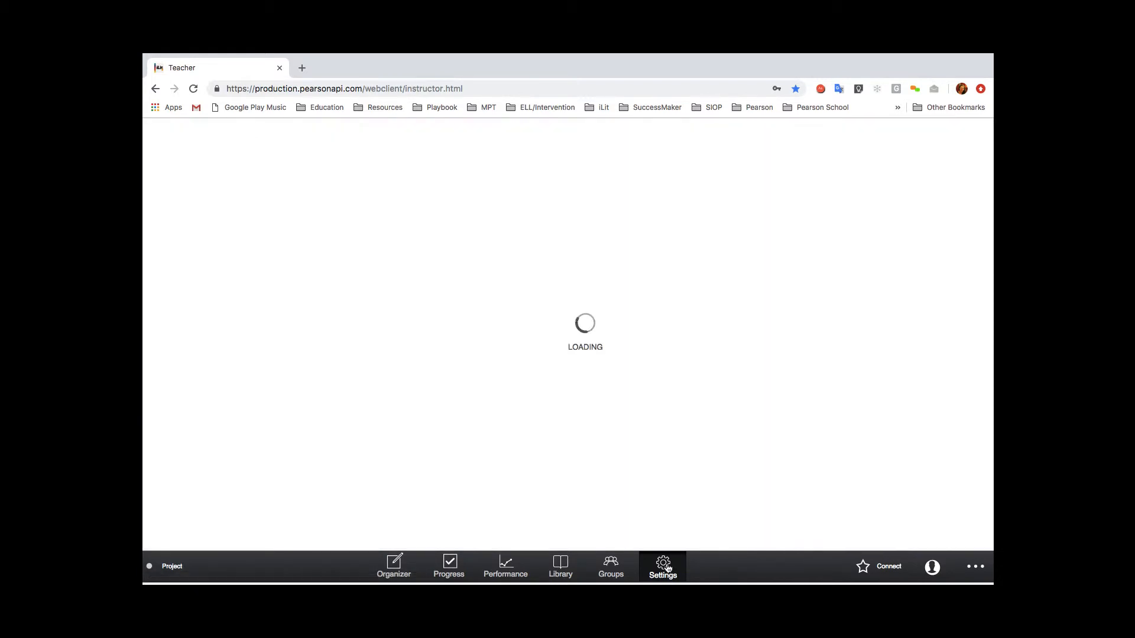
Show the App Configuration Settings and Academic Calendar.
left_click(662, 566)
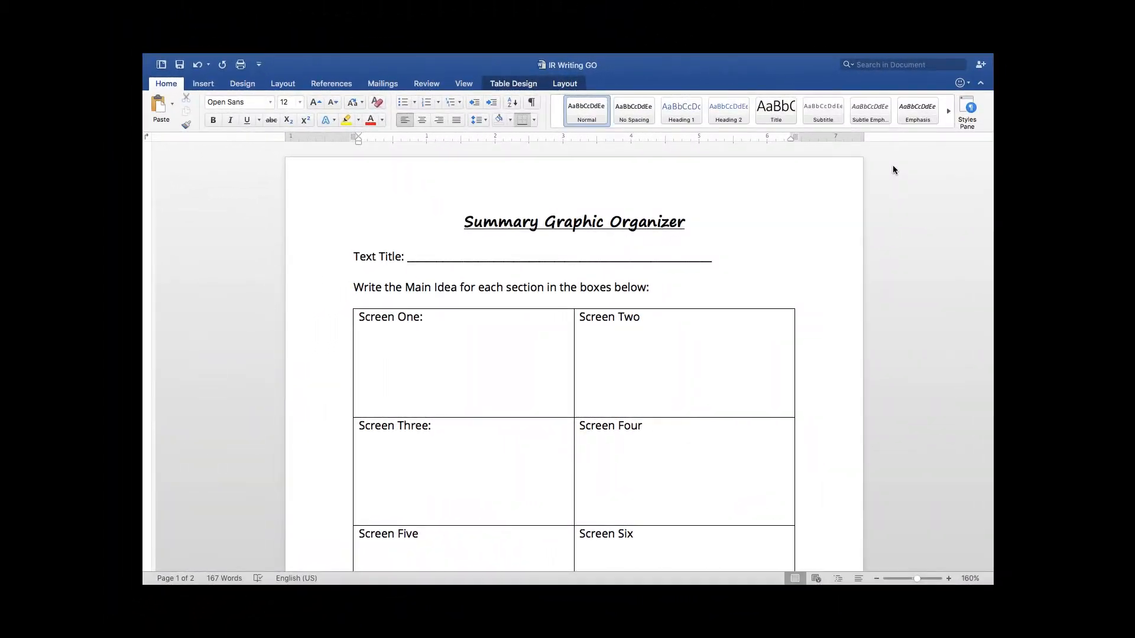
scroll("down", 3)
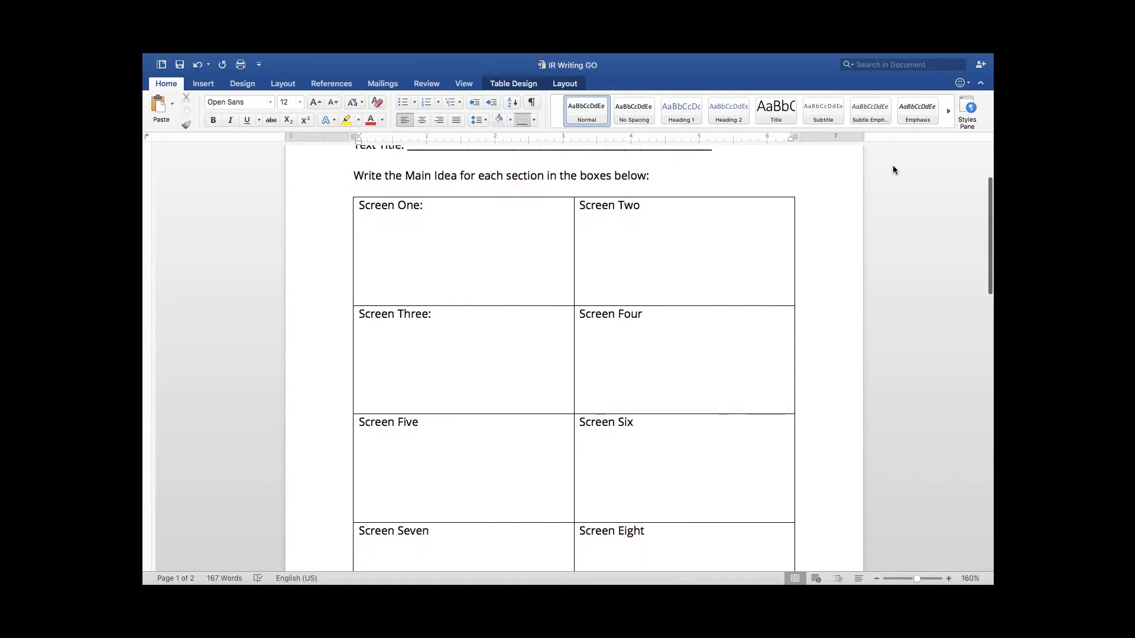
scroll("down", 3)
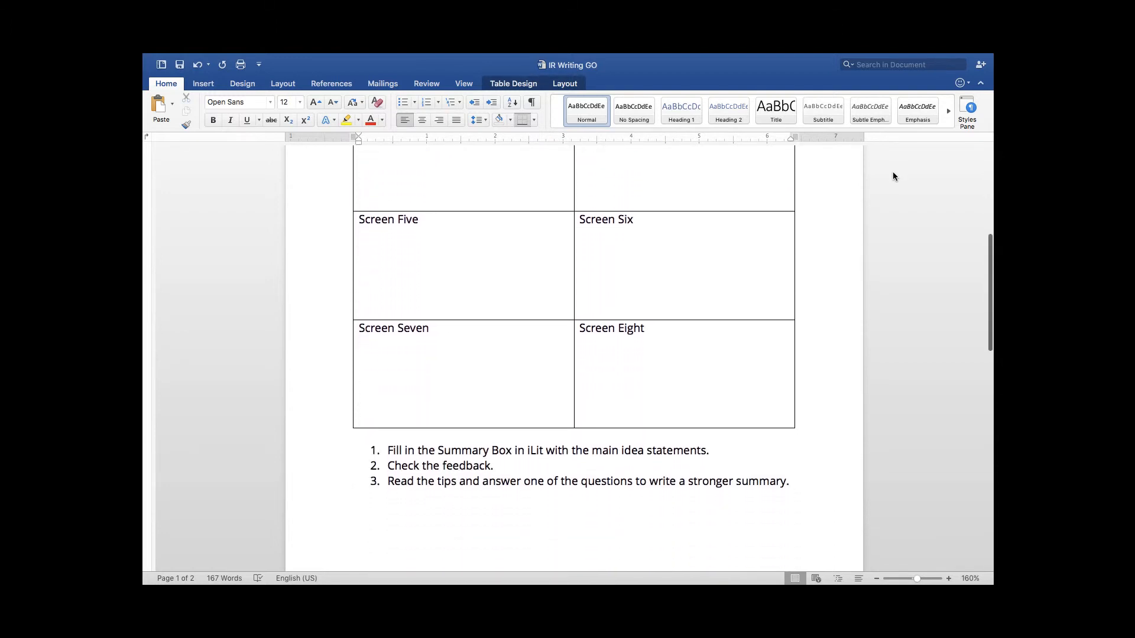
scroll("down", 3)
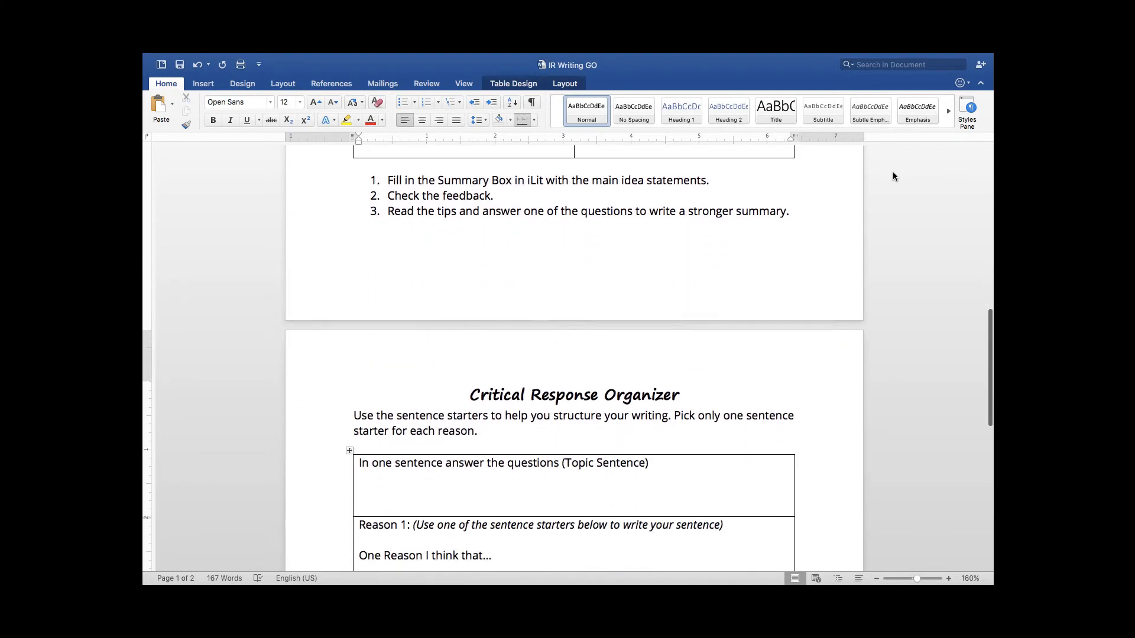
scroll("down", 3)
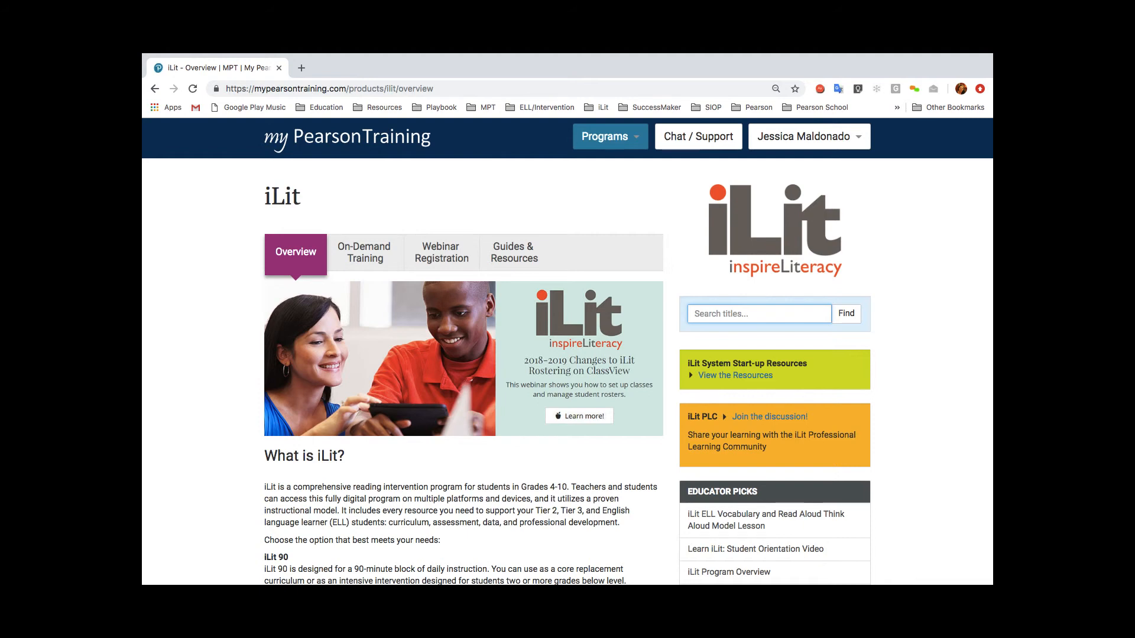
View the iLit On-Demand Training list, then the Ask a Pearson Training Specialist page.
left_click(364, 252)
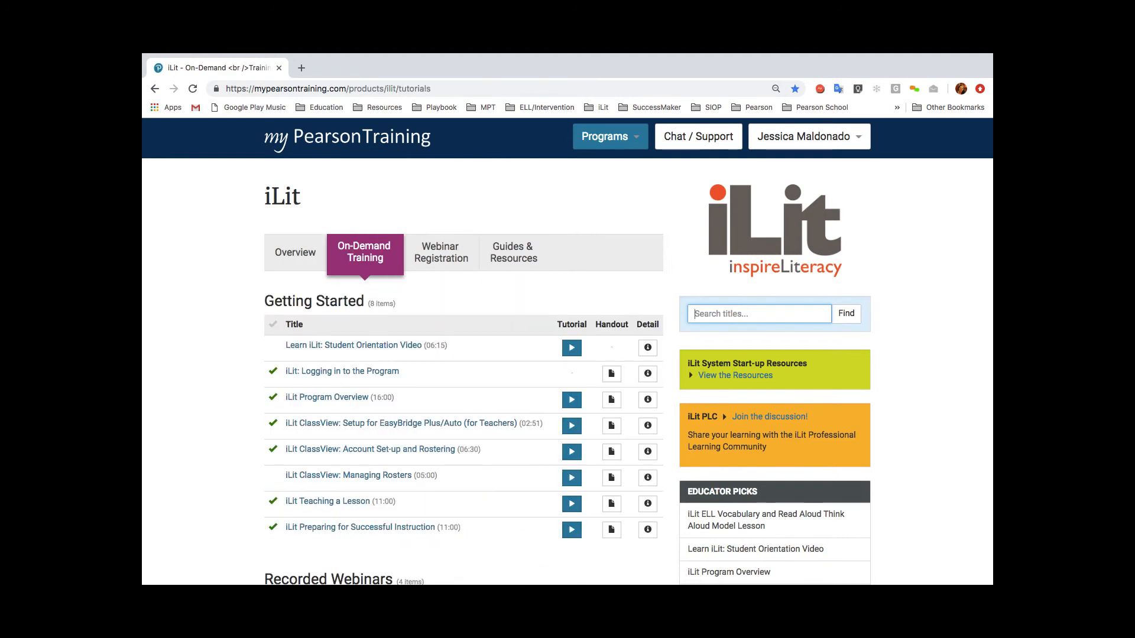
left_click(697, 136)
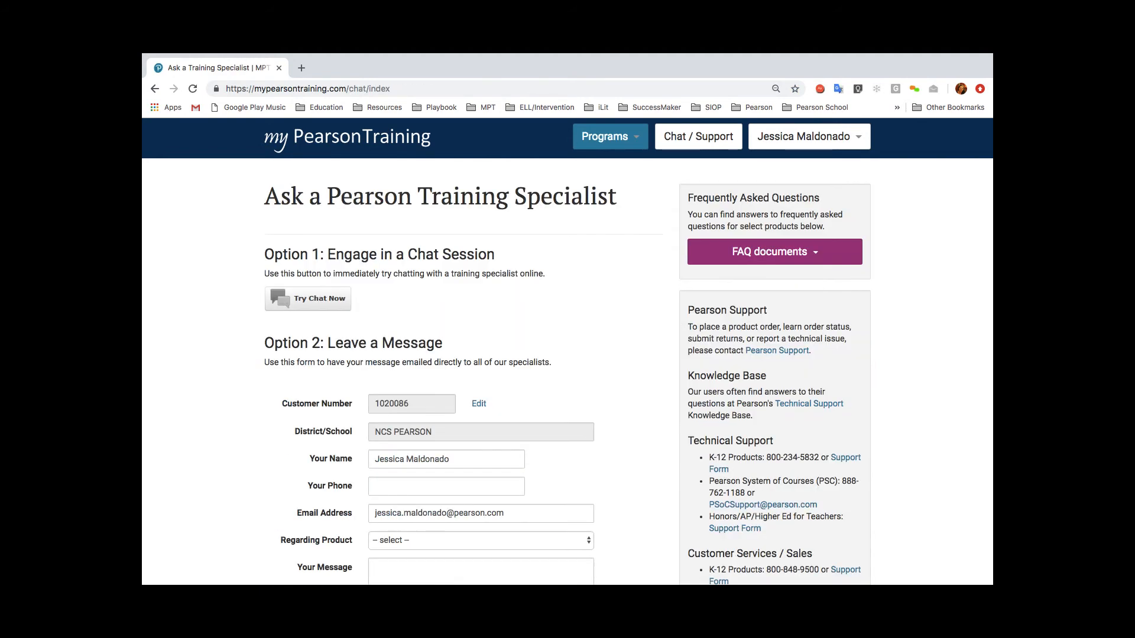